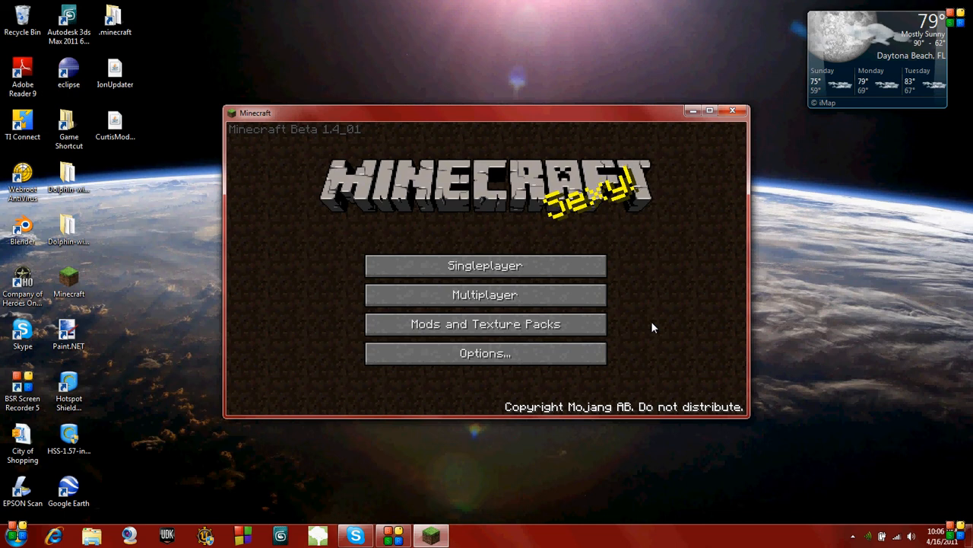
{"action": "mouse_move", "coordinate": [351, 90]}
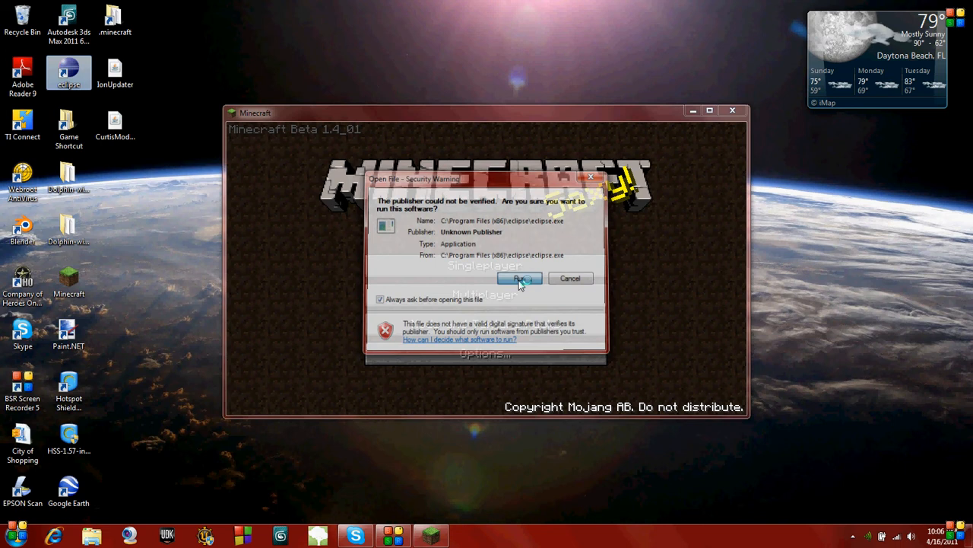
- Allow the unverified Eclipse program to run from the security warning
{"action": "left_click", "coordinate": [521, 277]}
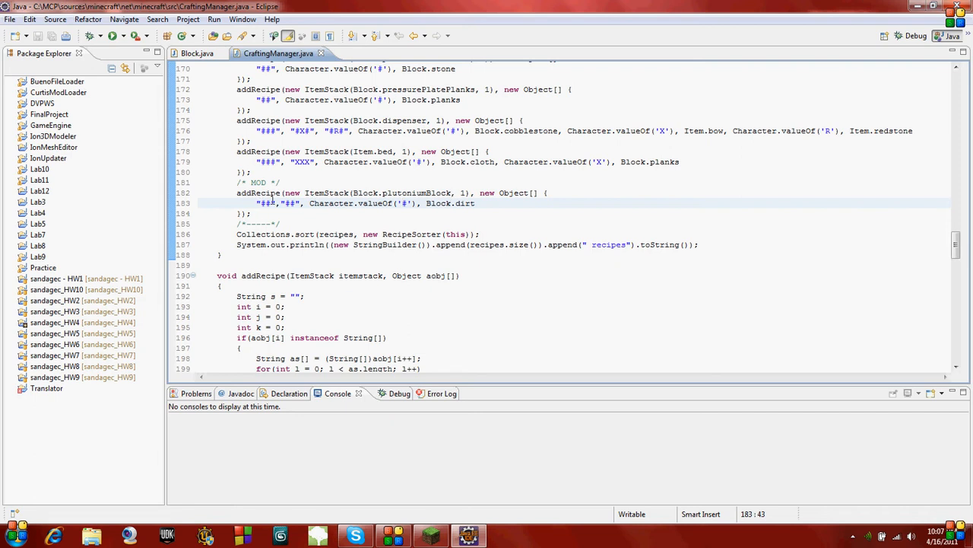
{"action": "mouse_move", "coordinate": [188, 67]}
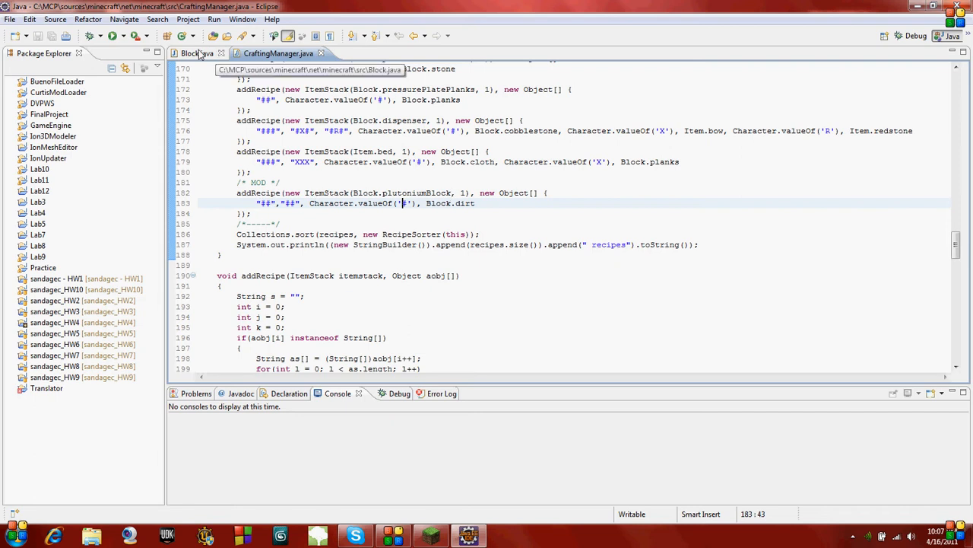
- Change plutoniumBlock to new BlockOre(99, 106) in Block.java and save
{"action": "left_click", "coordinate": [175, 53]}
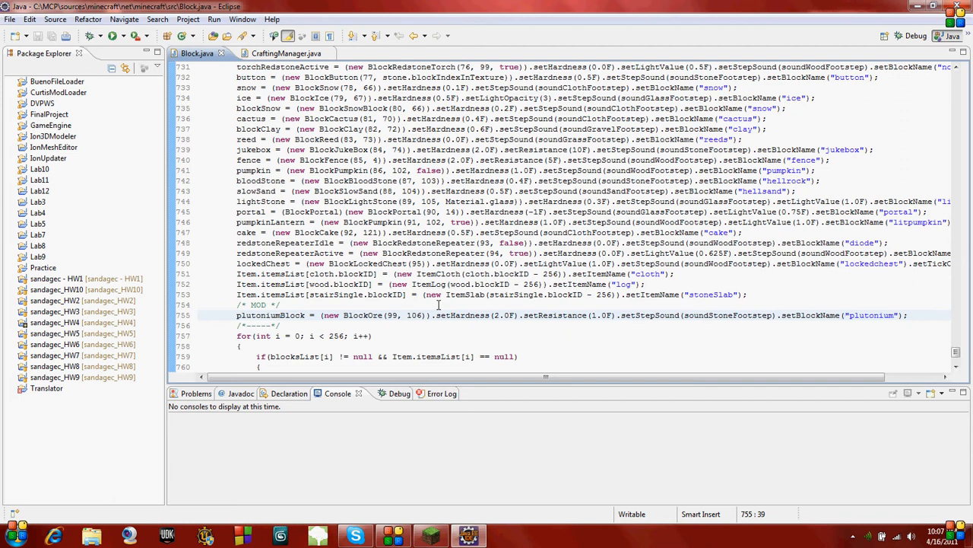
{"action": "mouse_move", "coordinate": [347, 315]}
{"action": "type", "text": "Ston"}
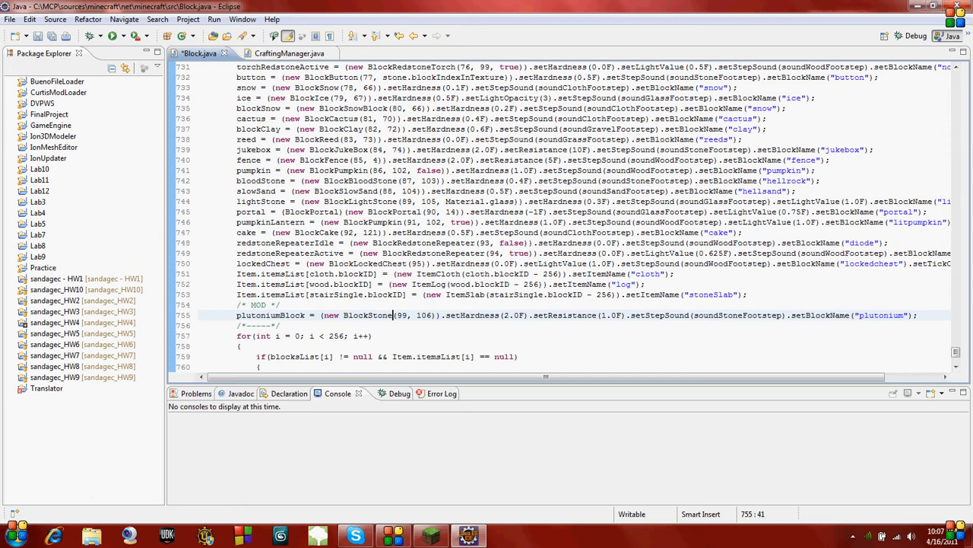
{"action": "key", "text": "BackSpace"}
{"action": "type", "text": "Or"}
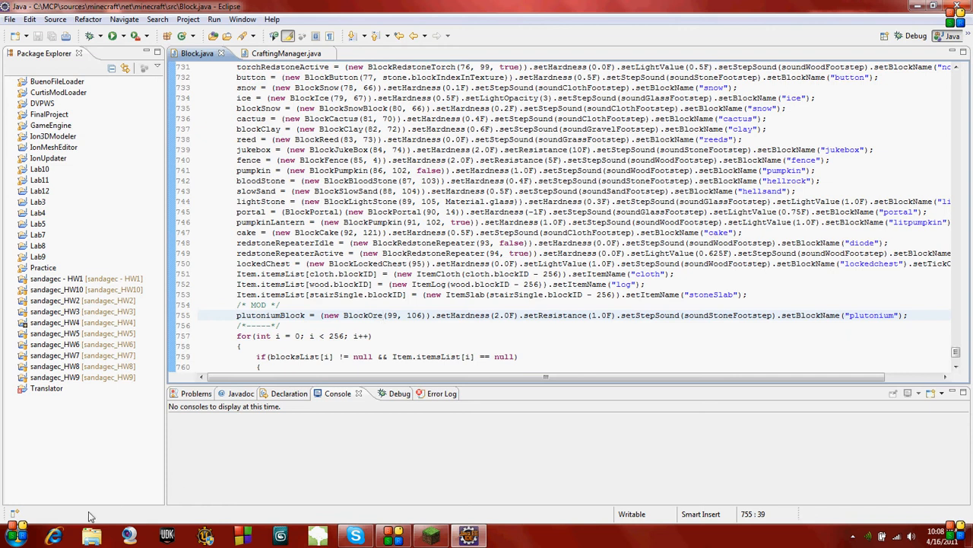
- Browse the Open File dialog to C:\MCP\sources\minecraft\net\minecraft\src
{"action": "left_click", "coordinate": [89, 532]}
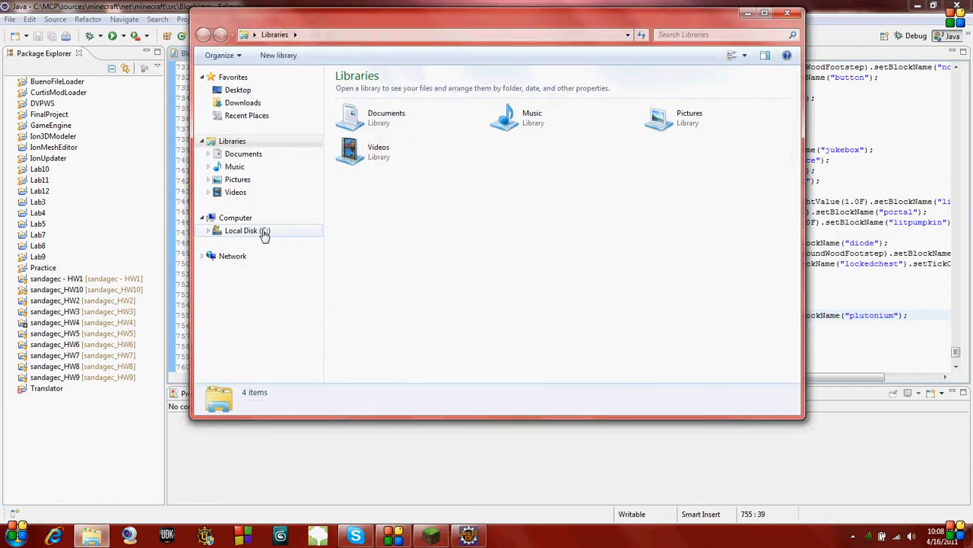
{"action": "double_click", "coordinate": [242, 231]}
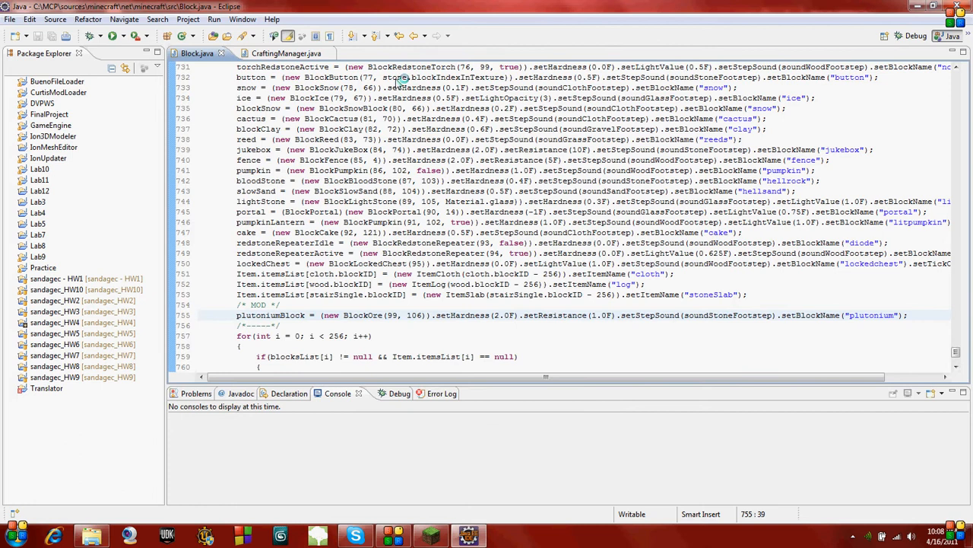
{"action": "mouse_move", "coordinate": [398, 82]}
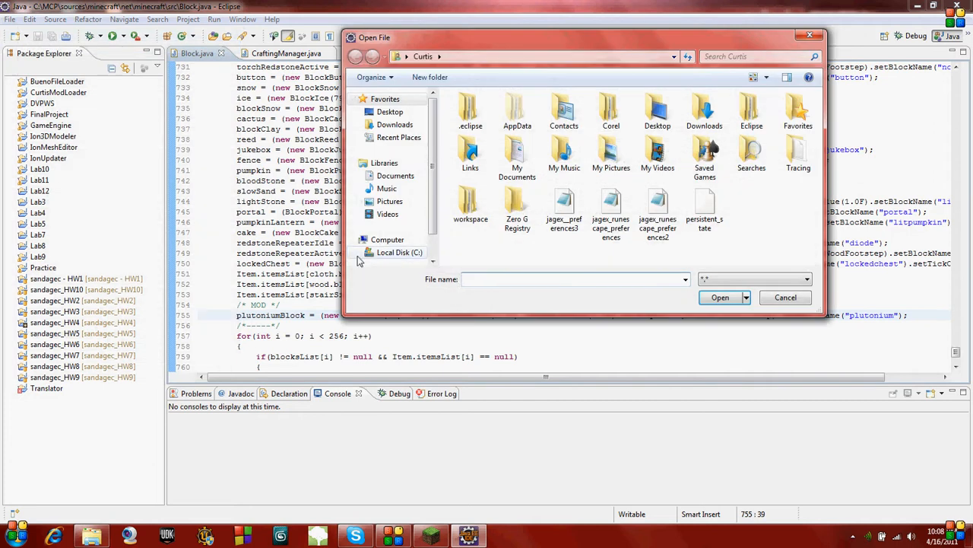
{"action": "left_click", "coordinate": [399, 253]}
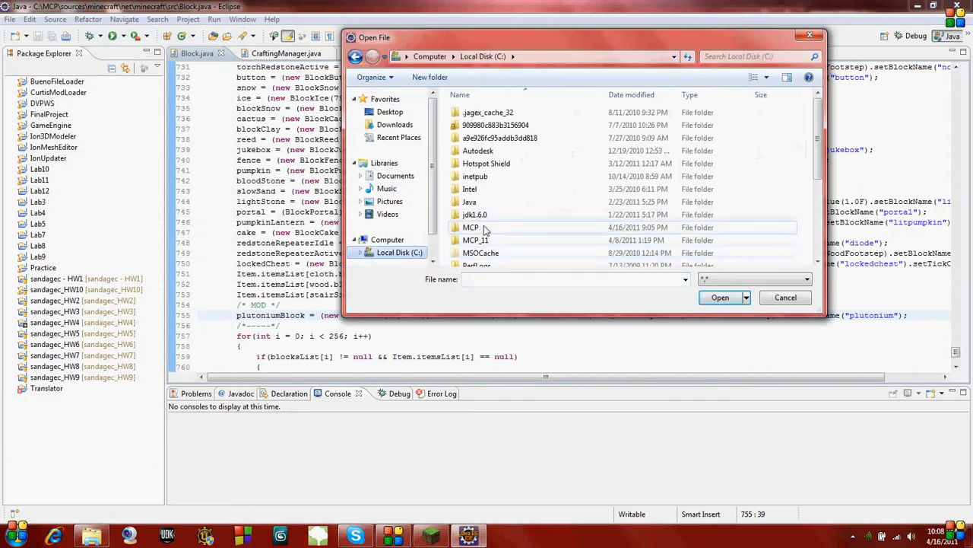
{"action": "double_click", "coordinate": [471, 226]}
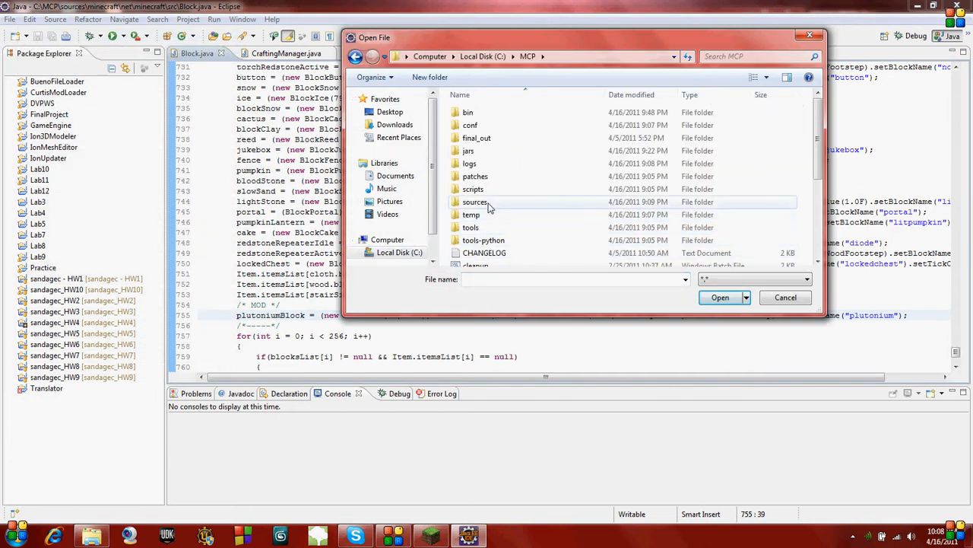
{"action": "double_click", "coordinate": [475, 200]}
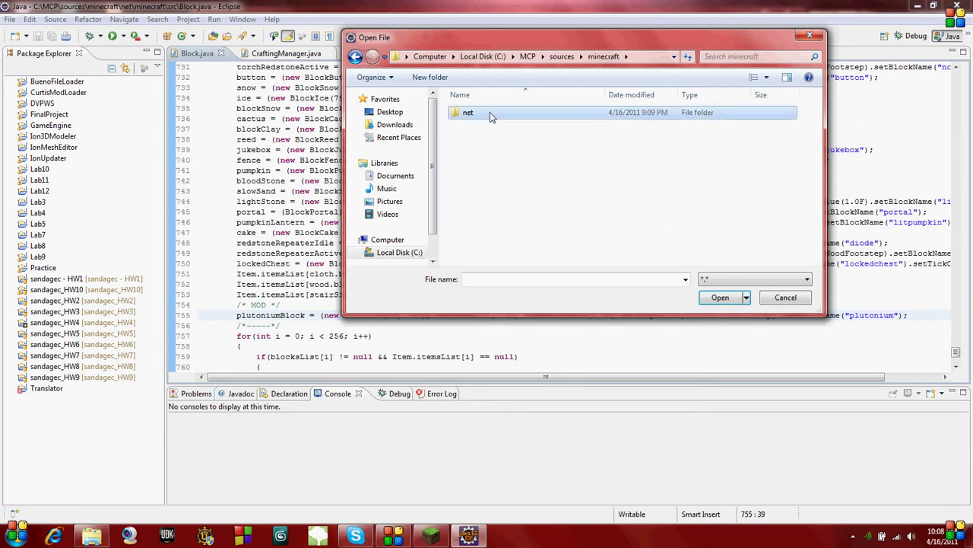
{"action": "double_click", "coordinate": [468, 112]}
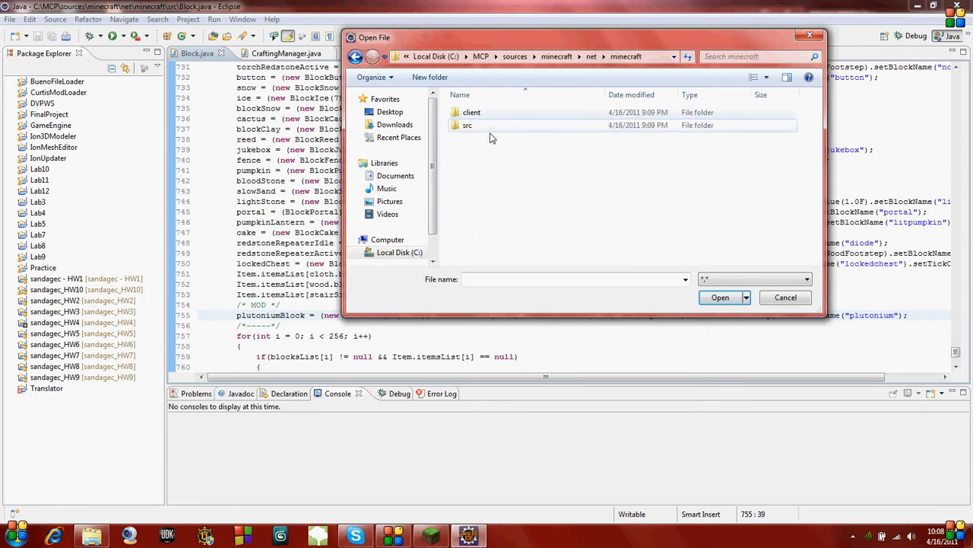
{"action": "double_click", "coordinate": [465, 125]}
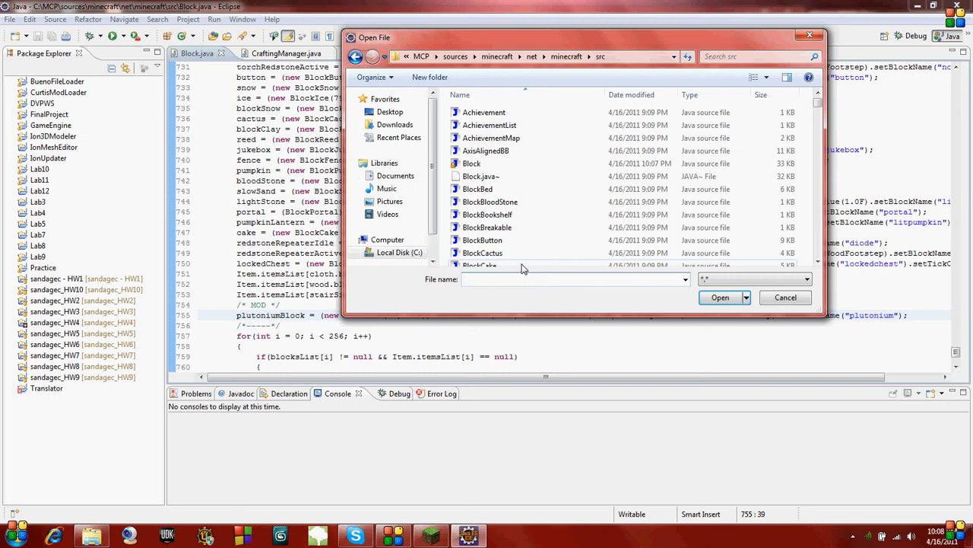
- Open ChunkProviderGenerate.java in the Eclipse editor
{"action": "type", "text": "ChunkProviderGenerate.java"}
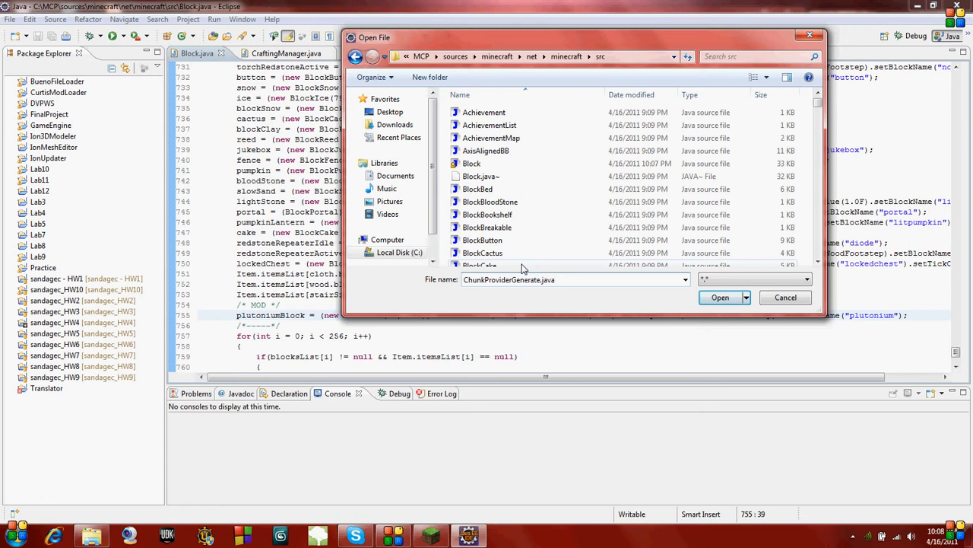
{"action": "left_click", "coordinate": [720, 297]}
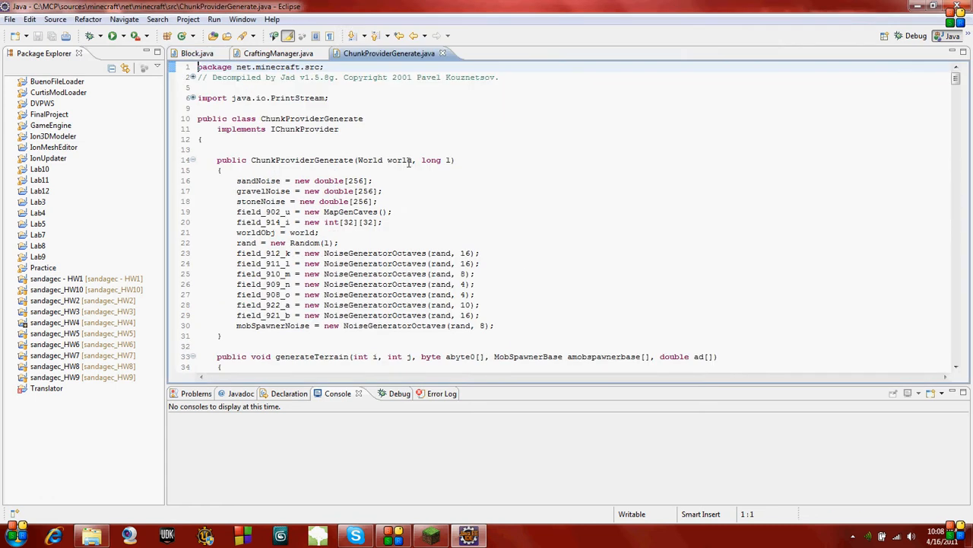
- Scroll ChunkProviderGenerate.java down to the populate method with the lake generation
{"action": "left_click", "coordinate": [374, 201]}
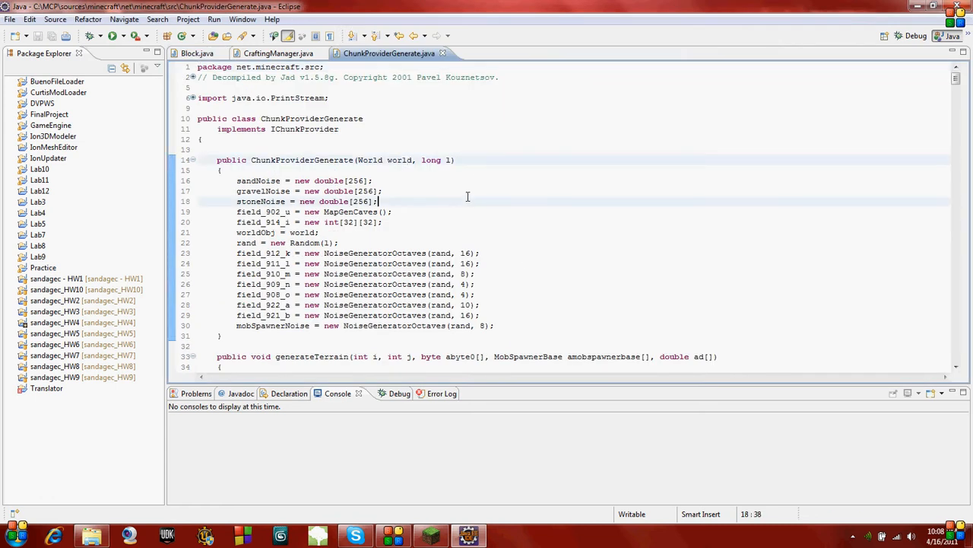
{"action": "scroll", "scroll_direction": "down", "scroll_amount": 3}
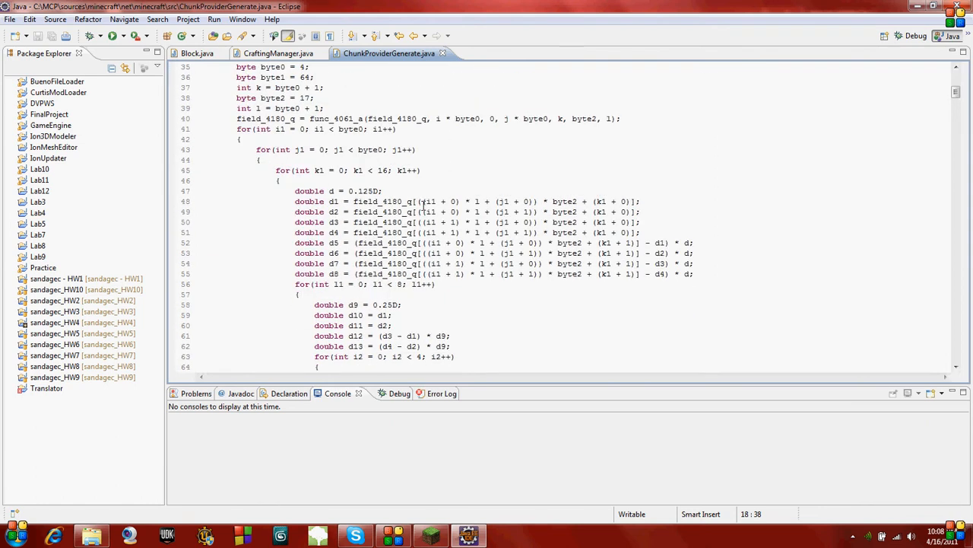
{"action": "scroll", "scroll_direction": "up", "scroll_amount": 3}
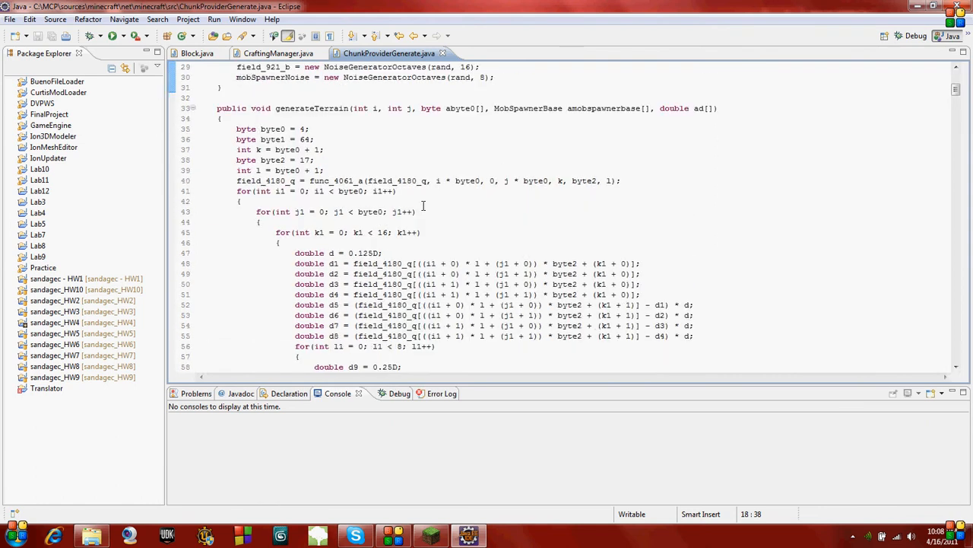
{"action": "scroll", "scroll_direction": "down", "scroll_amount": 3}
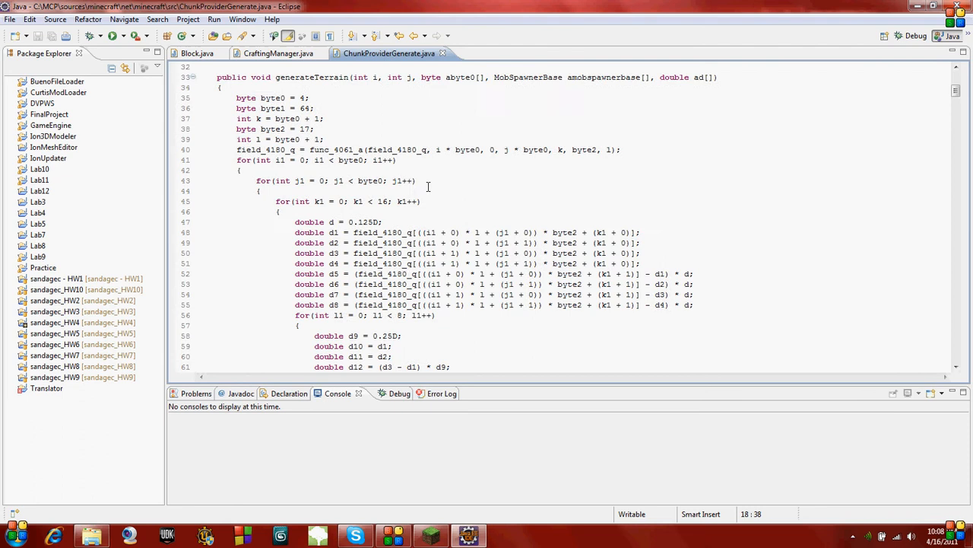
{"action": "scroll", "scroll_direction": "down", "scroll_amount": 3}
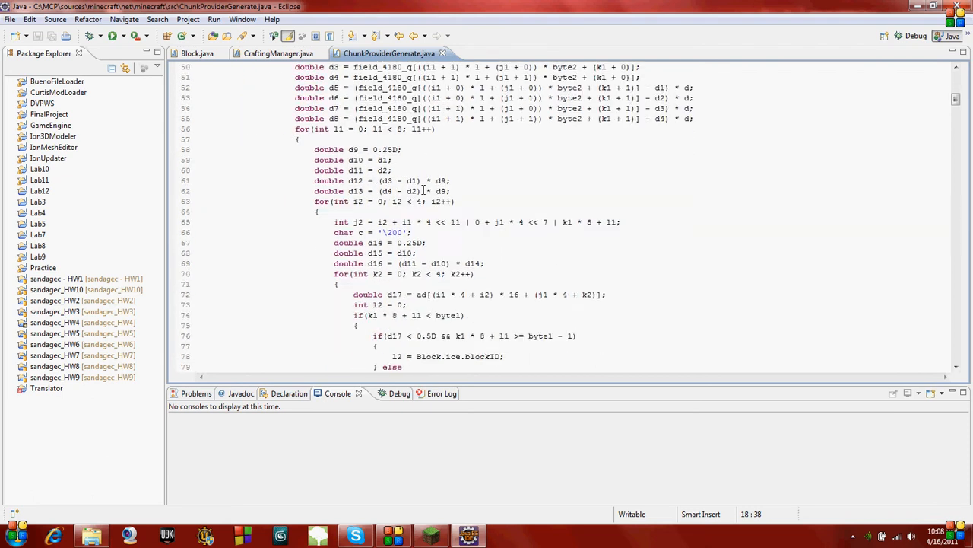
{"action": "scroll", "scroll_direction": "down", "scroll_amount": 3}
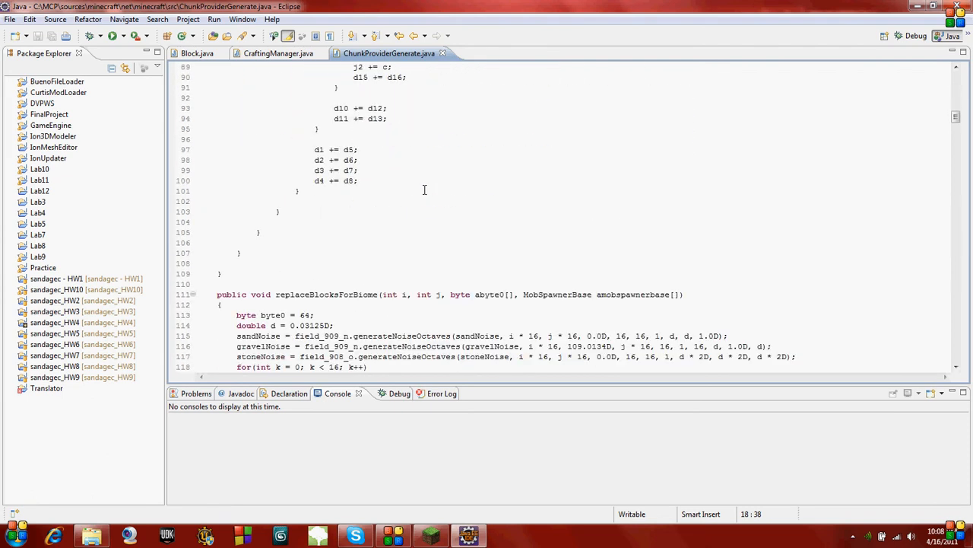
{"action": "scroll", "scroll_direction": "down", "scroll_amount": 3}
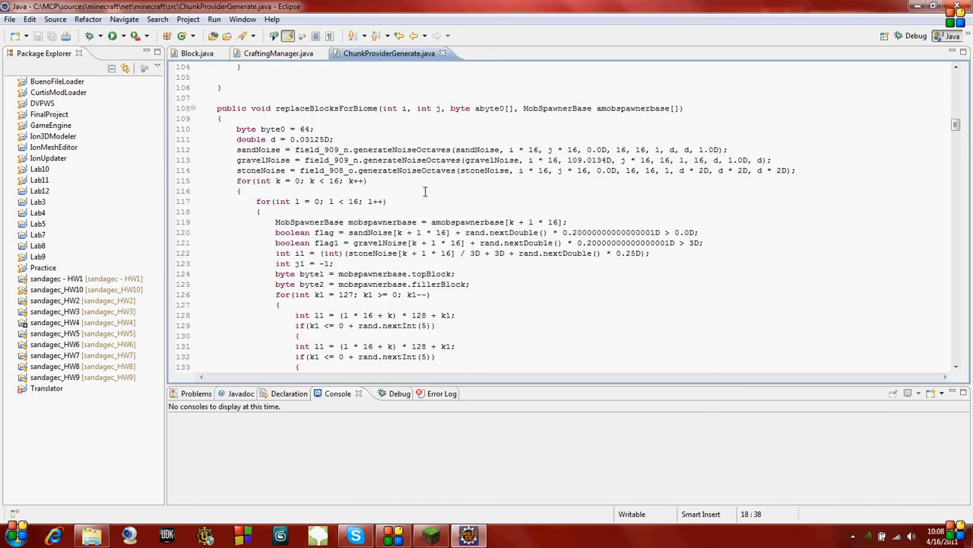
{"action": "scroll", "scroll_direction": "down", "scroll_amount": 3}
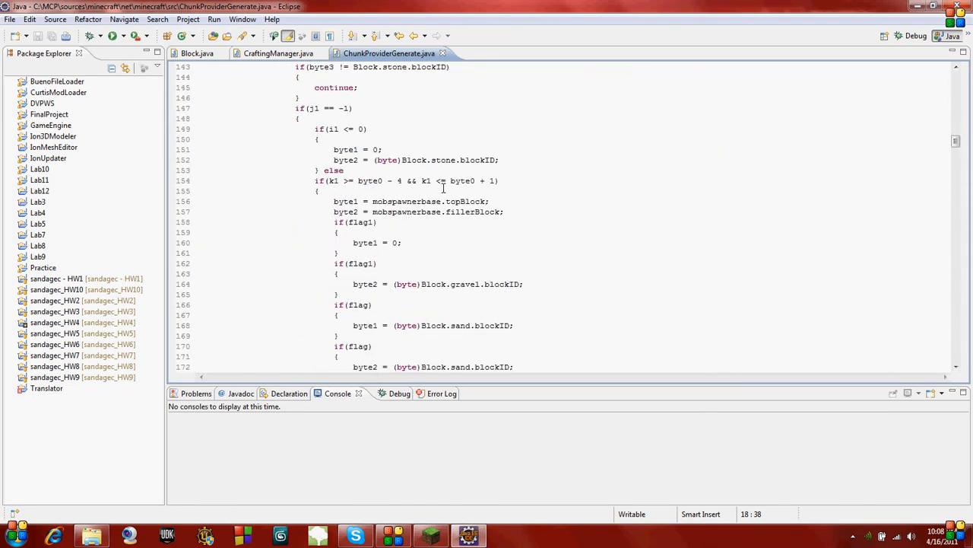
{"action": "scroll", "scroll_direction": "down", "scroll_amount": 3}
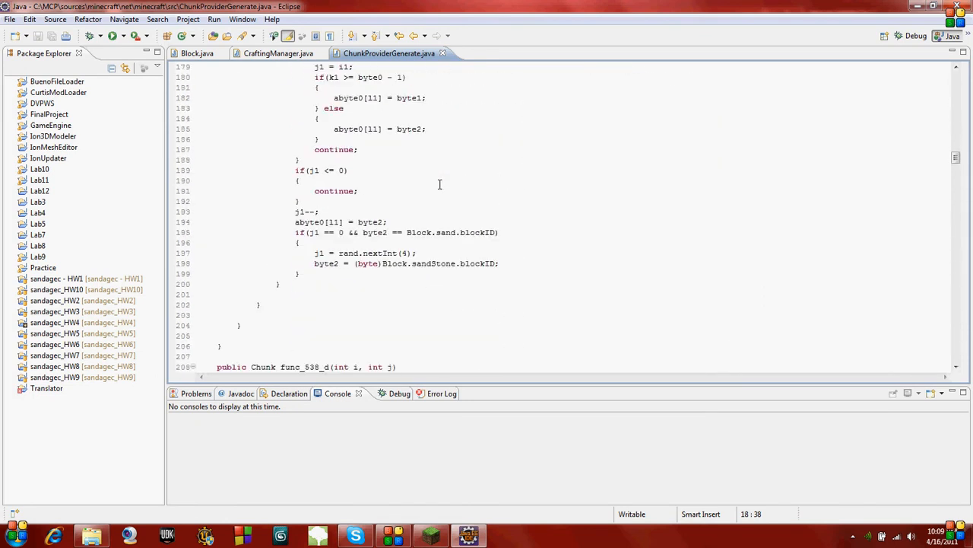
{"action": "scroll", "scroll_direction": "down", "scroll_amount": 3}
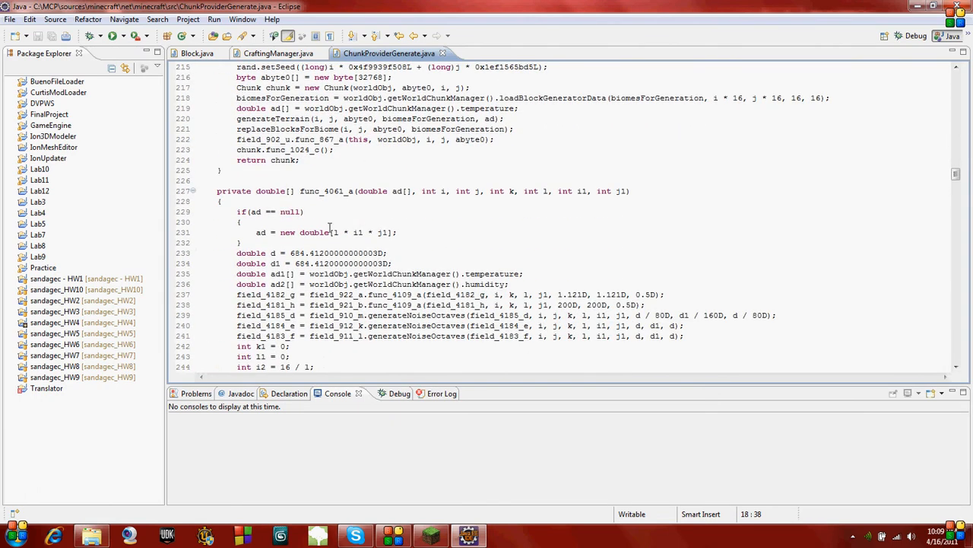
{"action": "scroll", "scroll_direction": "down", "scroll_amount": 3}
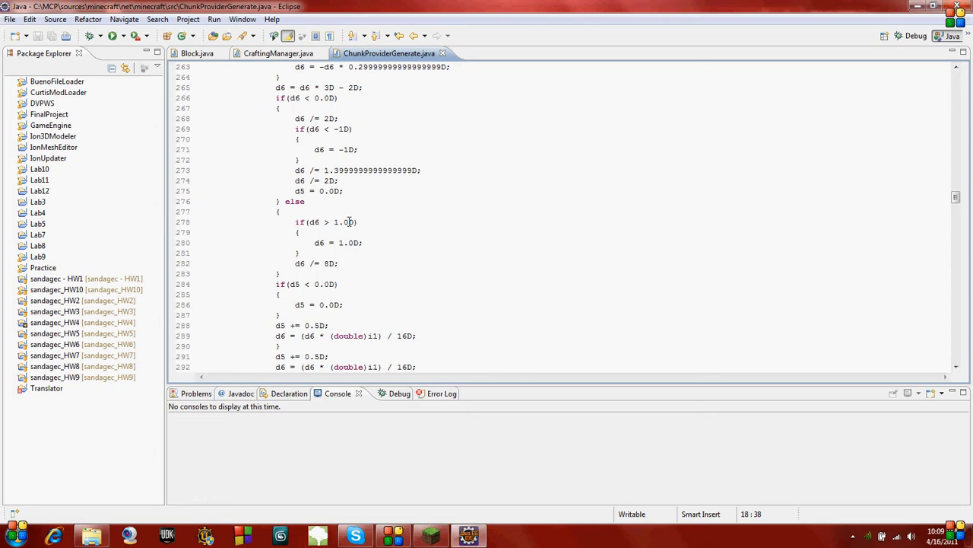
{"action": "scroll", "scroll_direction": "down", "scroll_amount": 3}
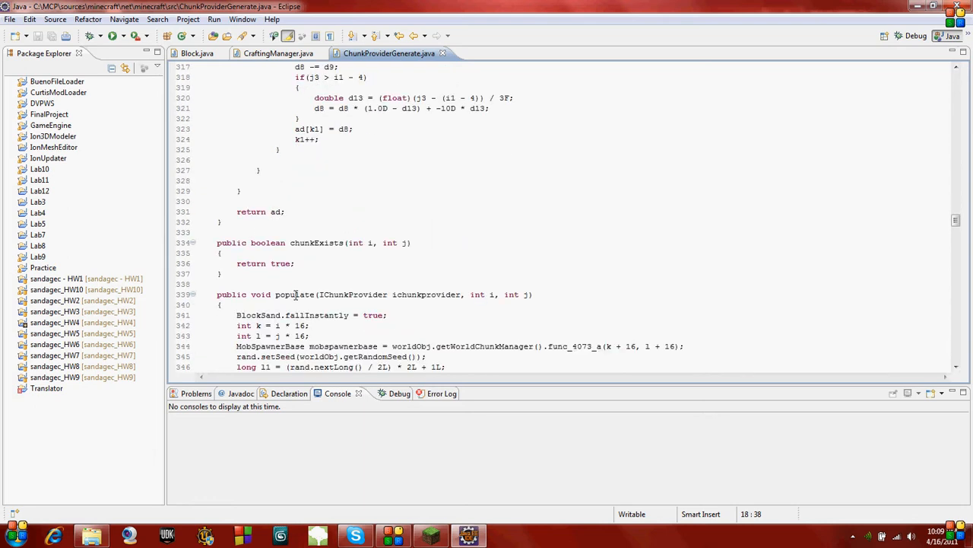
{"action": "scroll", "scroll_direction": "down", "scroll_amount": 3}
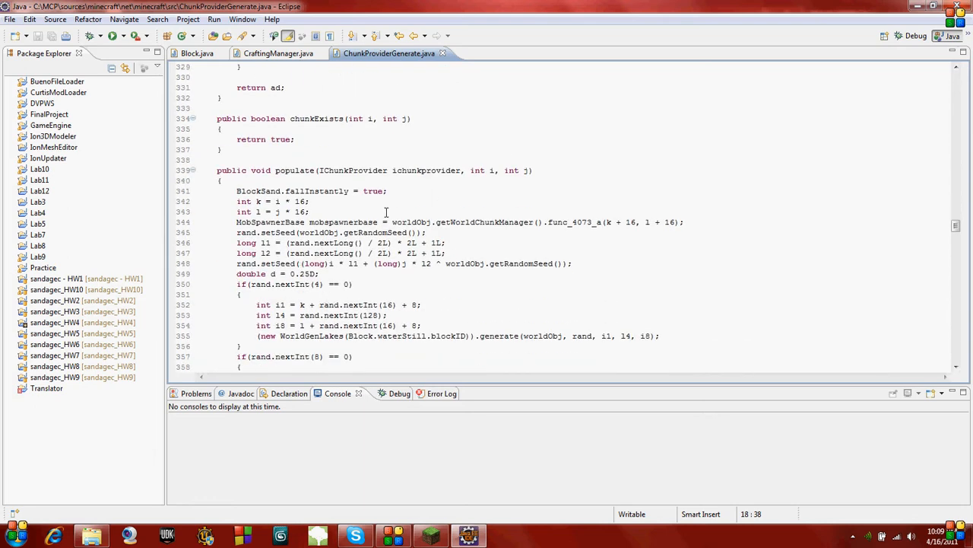
{"action": "scroll", "scroll_direction": "down", "scroll_amount": 3}
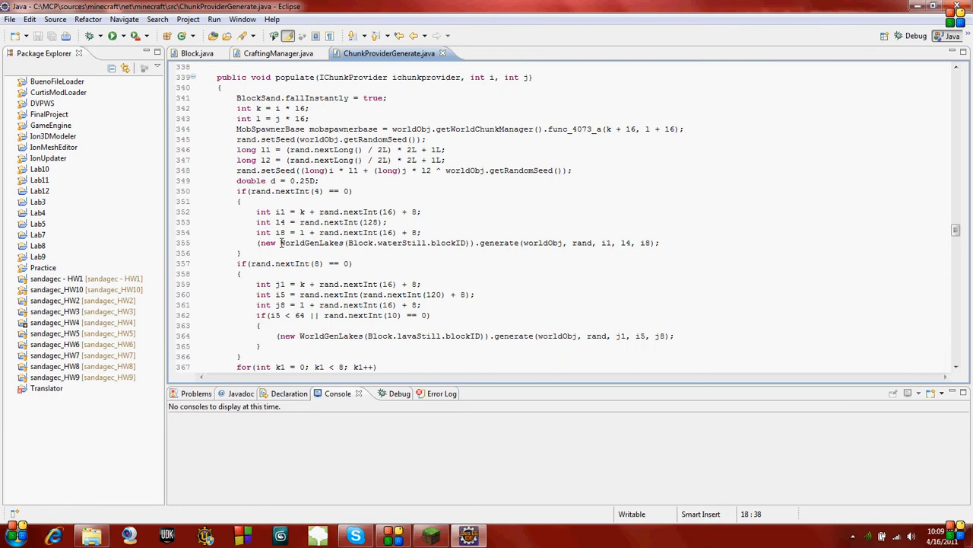
- Scroll further to the WorldGenMinable ore loops for coal, iron and gold
{"action": "double_click", "coordinate": [308, 244]}
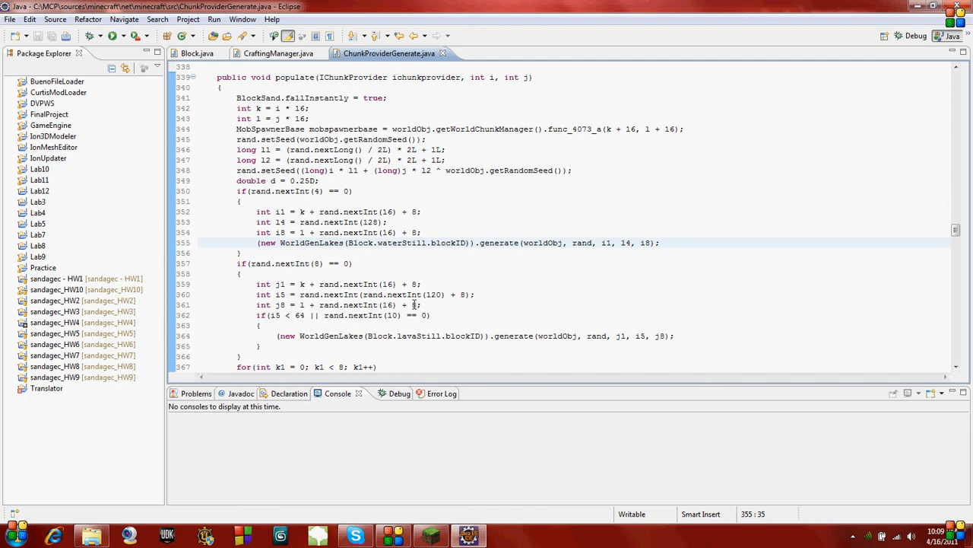
{"action": "scroll", "scroll_direction": "down", "scroll_amount": 3}
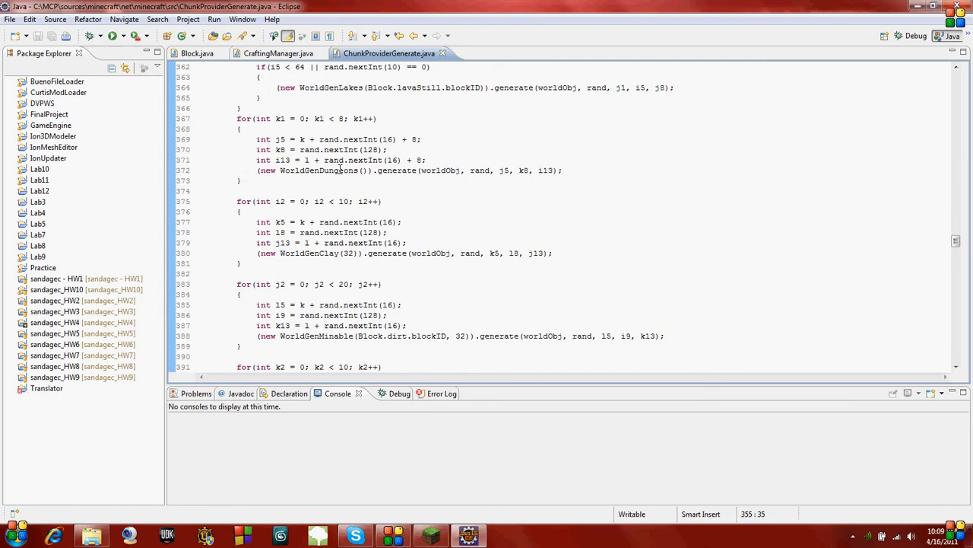
{"action": "scroll", "scroll_direction": "down", "scroll_amount": 3}
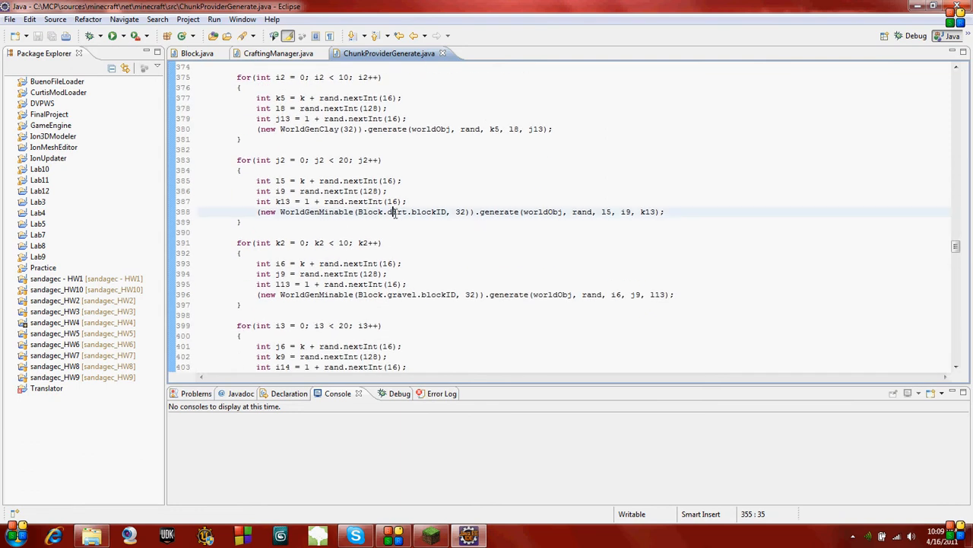
{"action": "scroll", "scroll_direction": "down", "scroll_amount": 3}
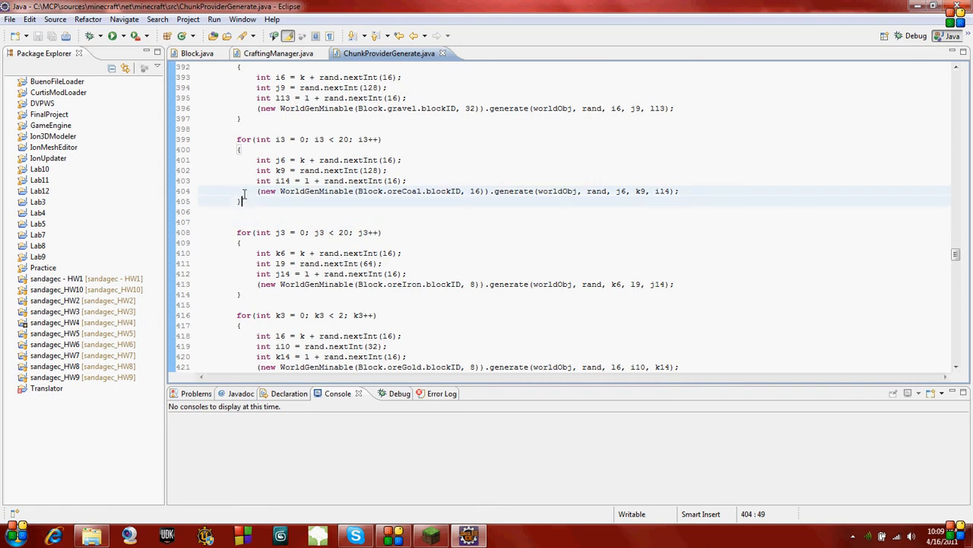
- Duplicate the oreCoal loop to generate plutoniumBlock instead and save the file
{"action": "right_click", "coordinate": [283, 165]}
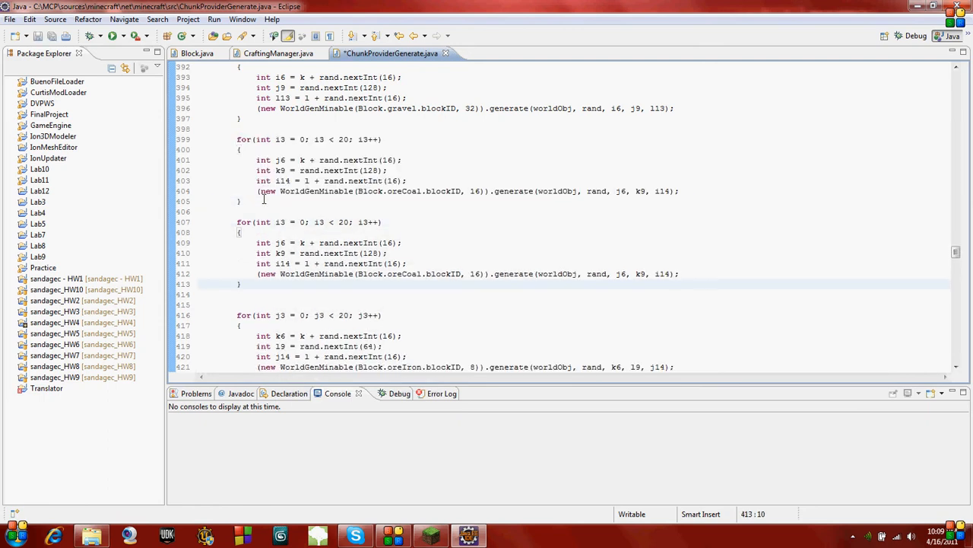
{"action": "double_click", "coordinate": [407, 274]}
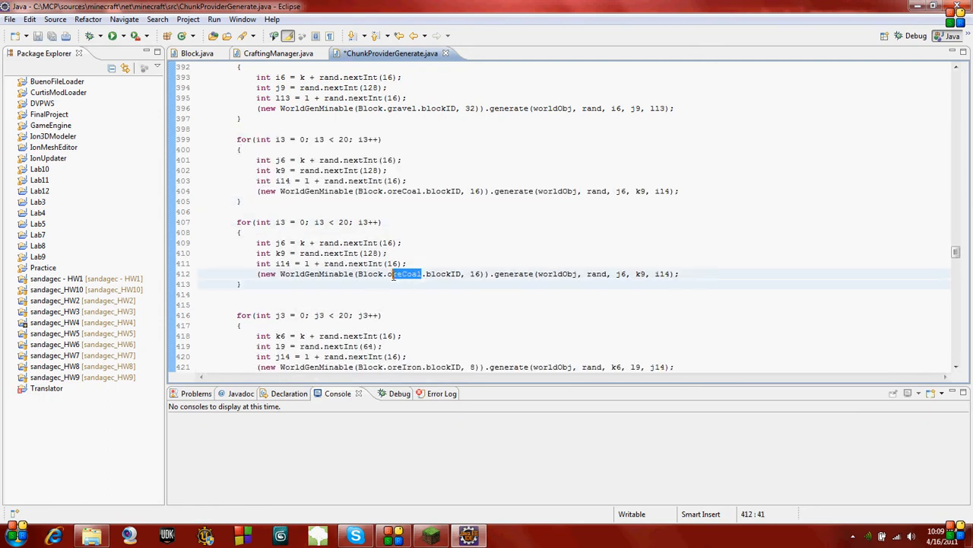
{"action": "type", "text": "p"}
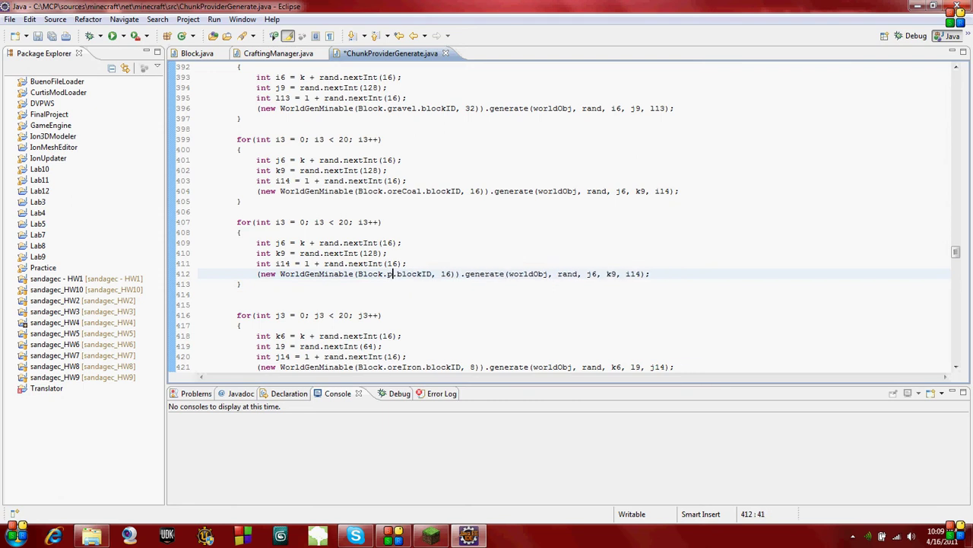
{"action": "type", "text": "lutonium"}
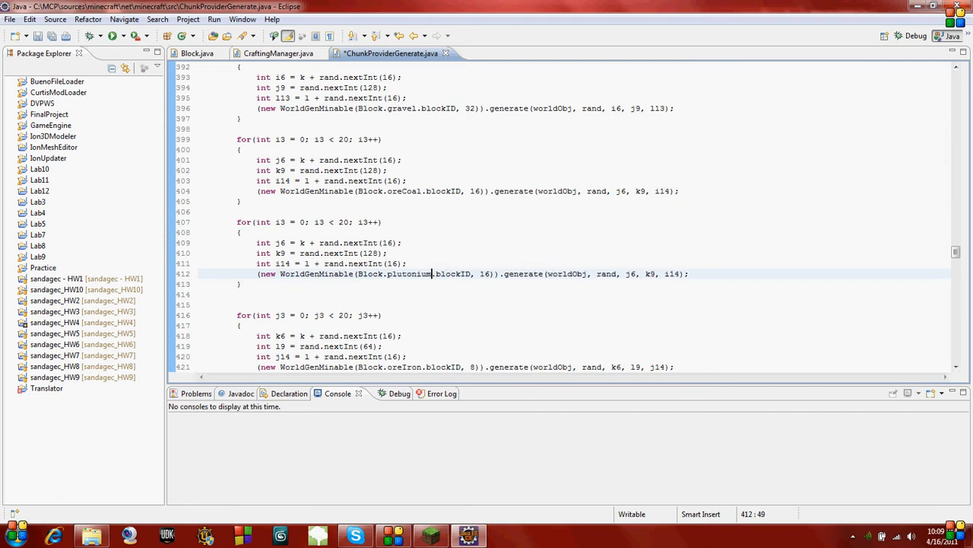
{"action": "type", "text": "Block"}
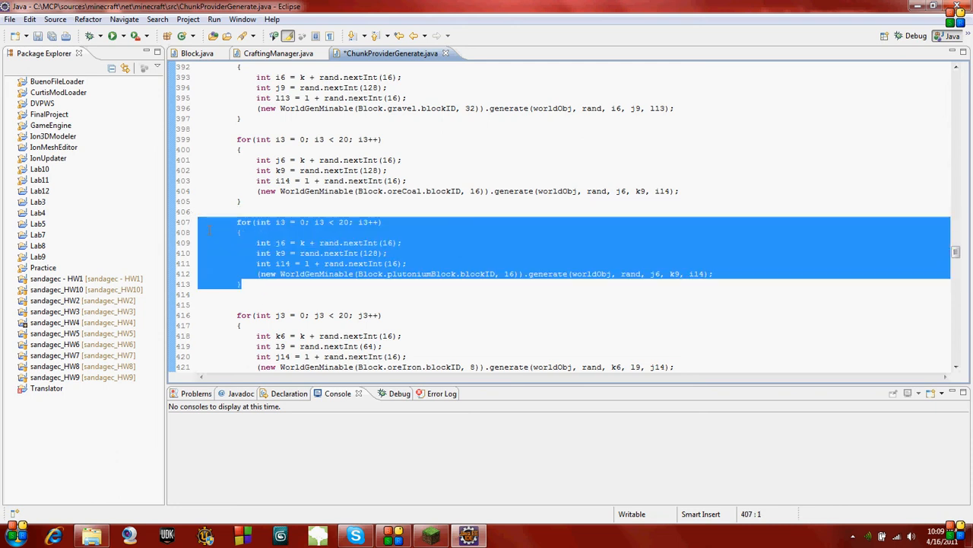
{"action": "left_click", "coordinate": [280, 293]}
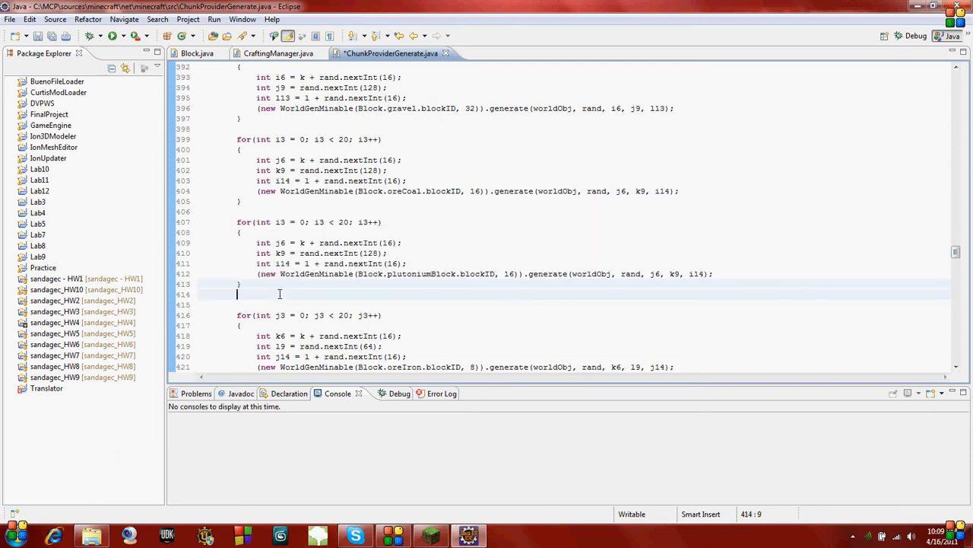
{"action": "key", "text": "BackSpace"}
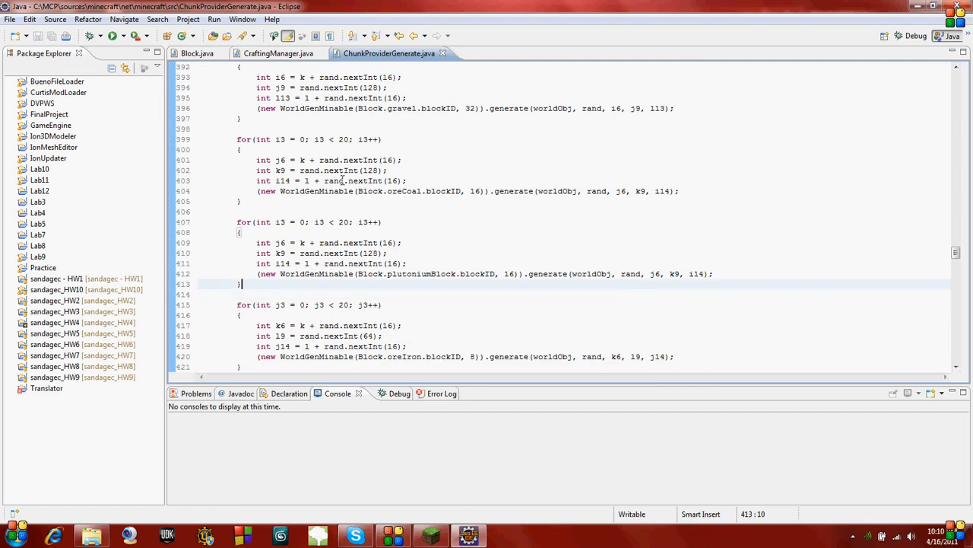
{"action": "scroll", "scroll_direction": "down", "scroll_amount": 3}
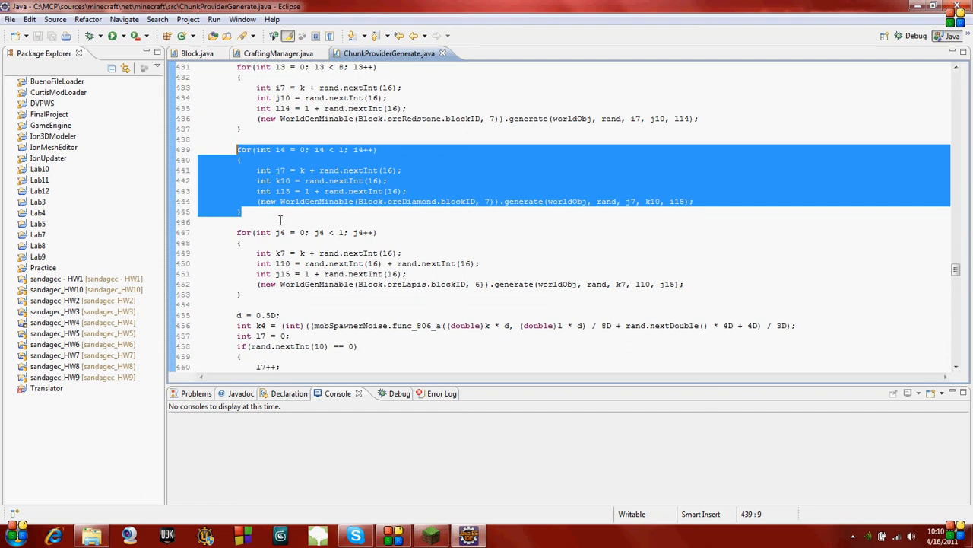
{"action": "scroll", "scroll_direction": "down", "scroll_amount": 3}
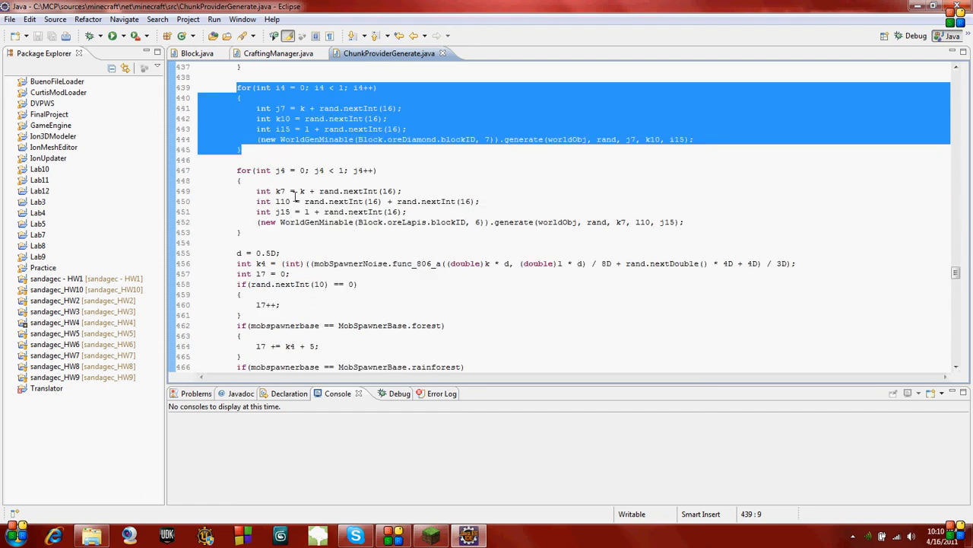
{"action": "scroll", "scroll_direction": "down", "scroll_amount": 3}
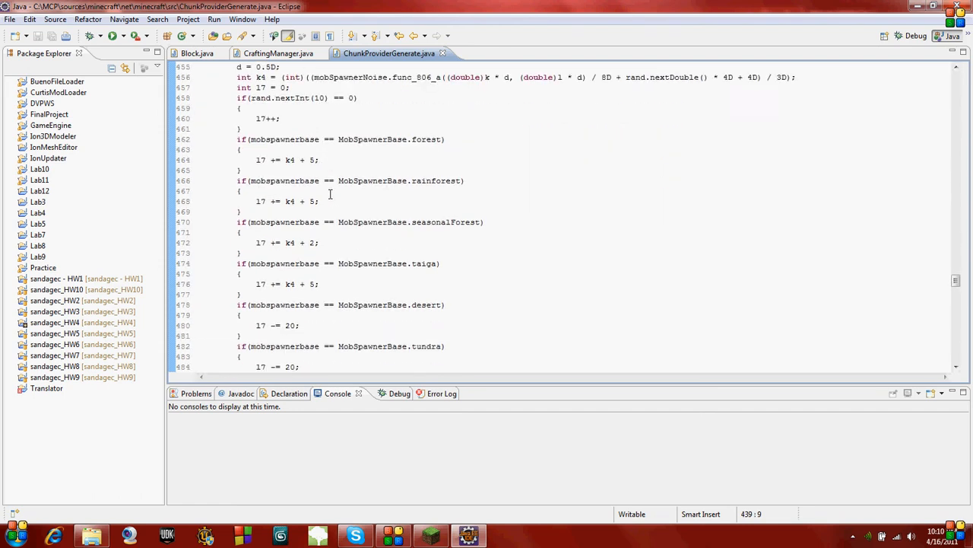
{"action": "scroll", "scroll_direction": "down", "scroll_amount": 3}
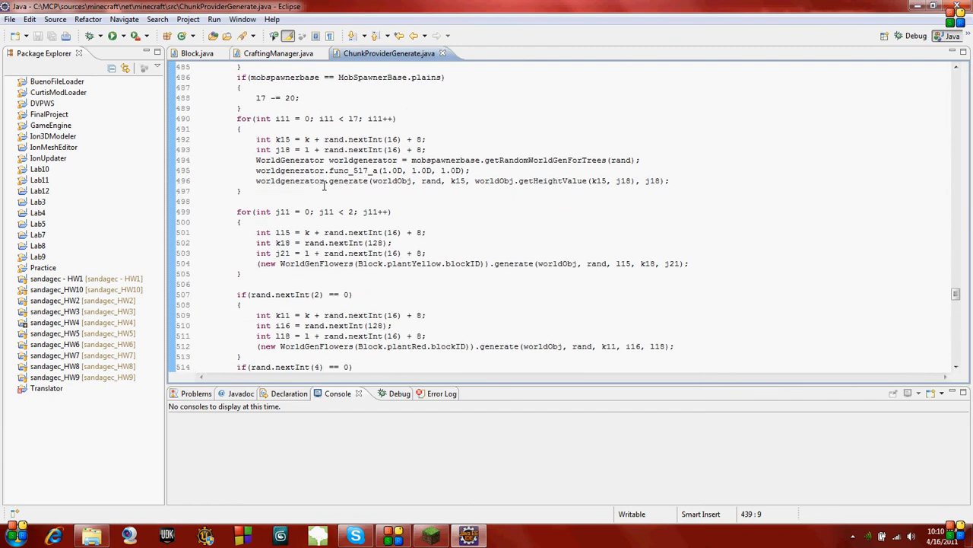
{"action": "scroll", "scroll_direction": "down", "scroll_amount": 3}
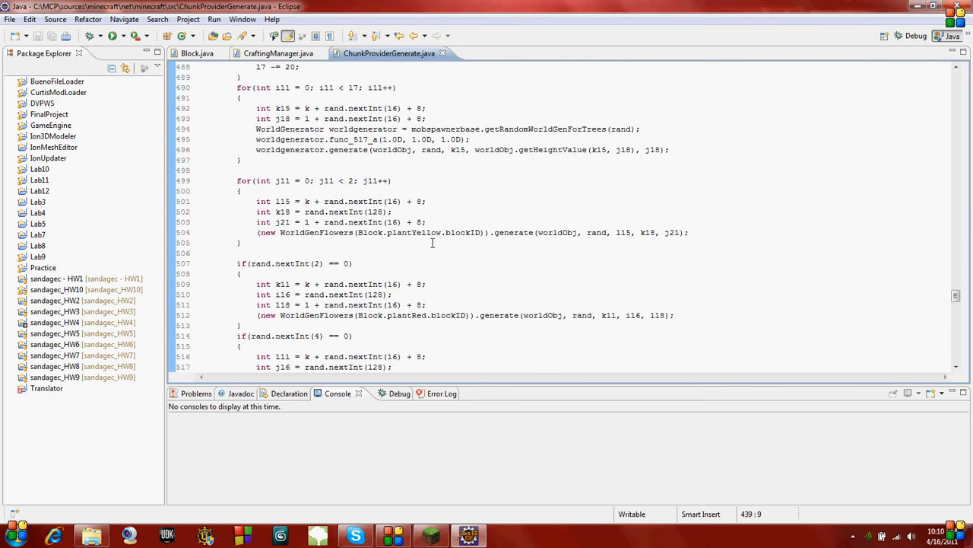
{"action": "scroll", "scroll_direction": "down", "scroll_amount": 3}
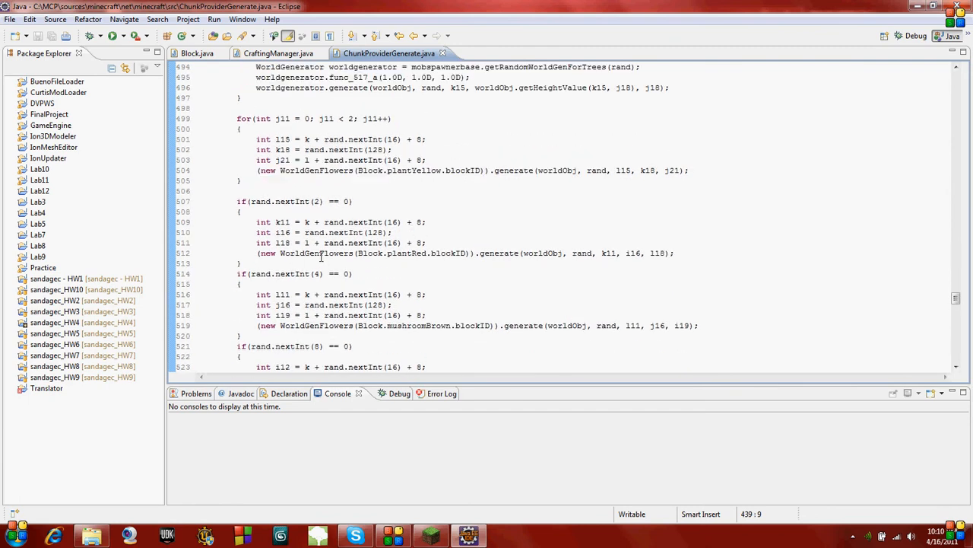
{"action": "scroll", "scroll_direction": "down", "scroll_amount": 3}
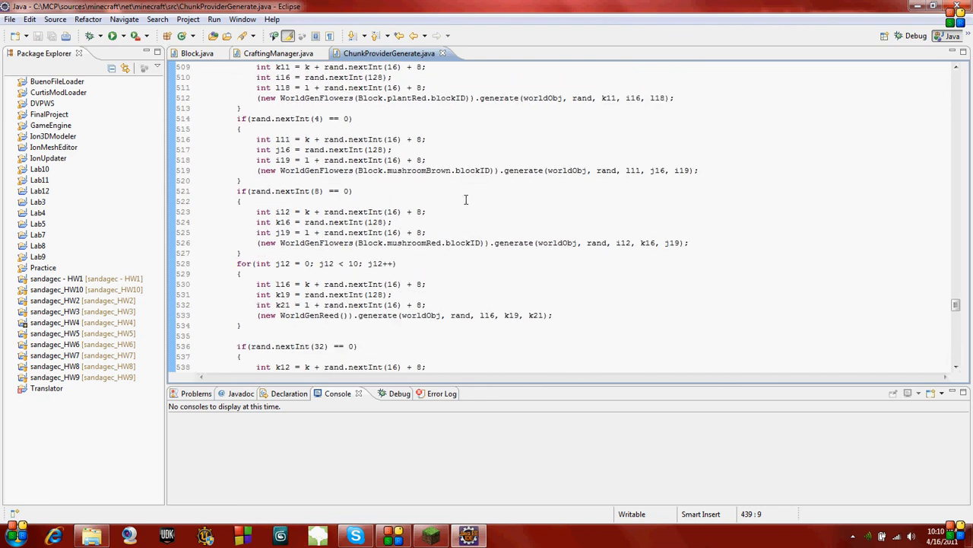
{"action": "mouse_move", "coordinate": [453, 180]}
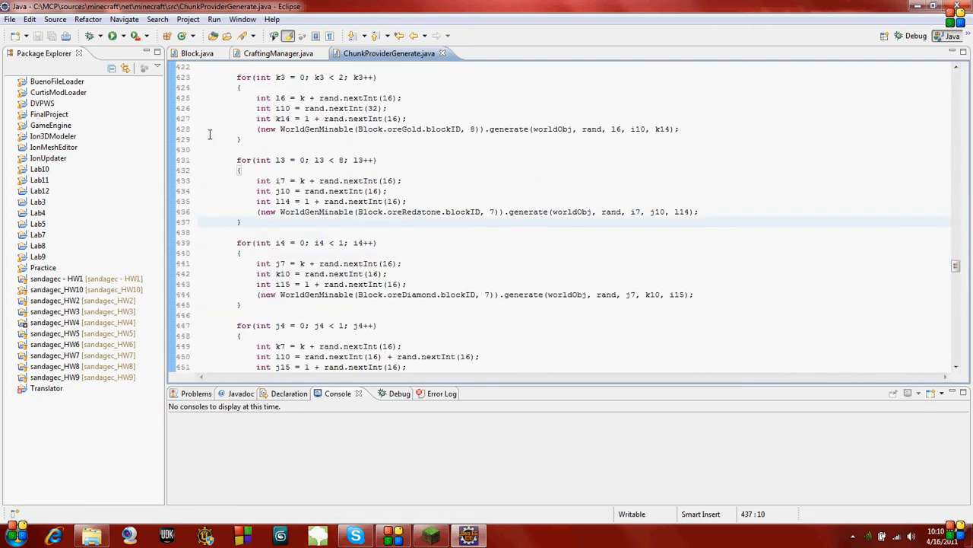
{"action": "mouse_move", "coordinate": [444, 307]}
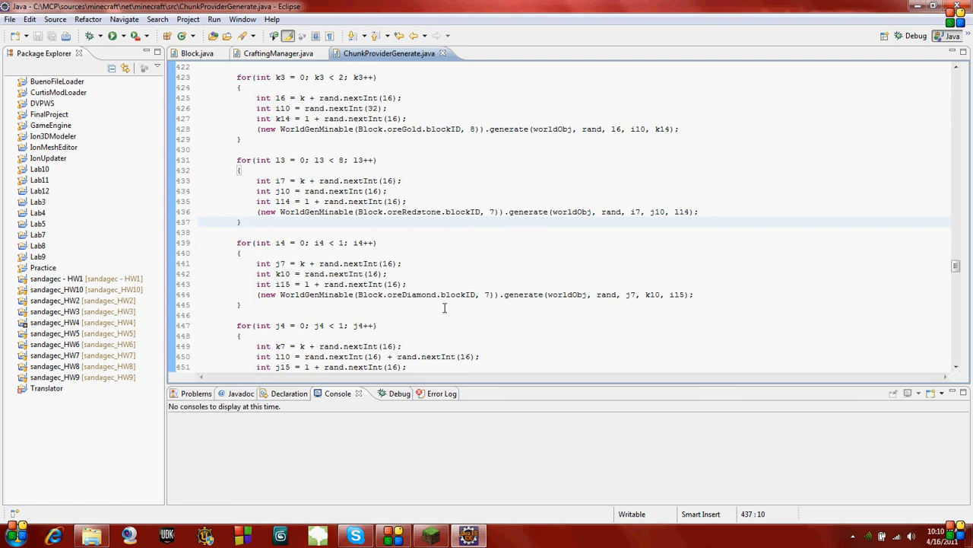
{"action": "double_click", "coordinate": [411, 295]}
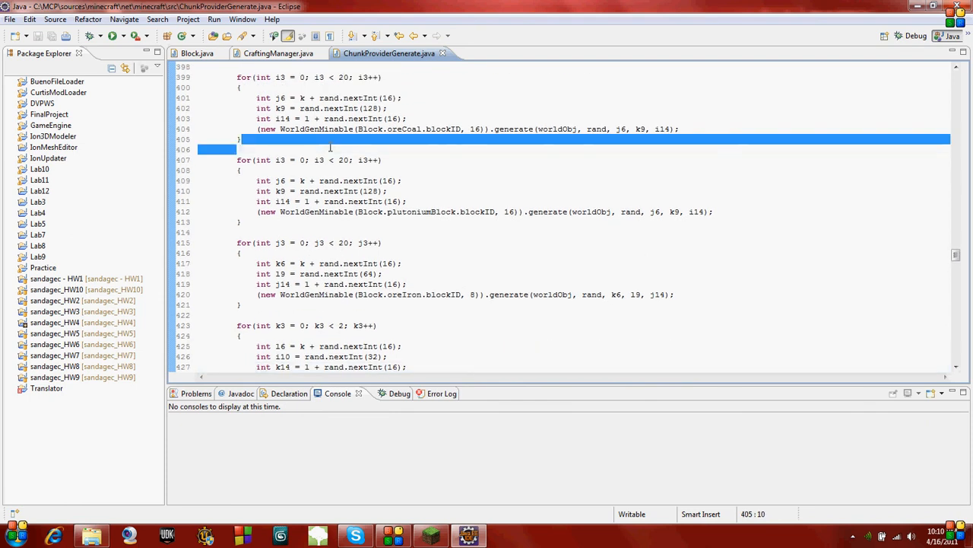
- Add a /* ADD */ comment above the plutoniumBlock loop and show the MCP folder
{"action": "type", "text": "/* MOD */"}
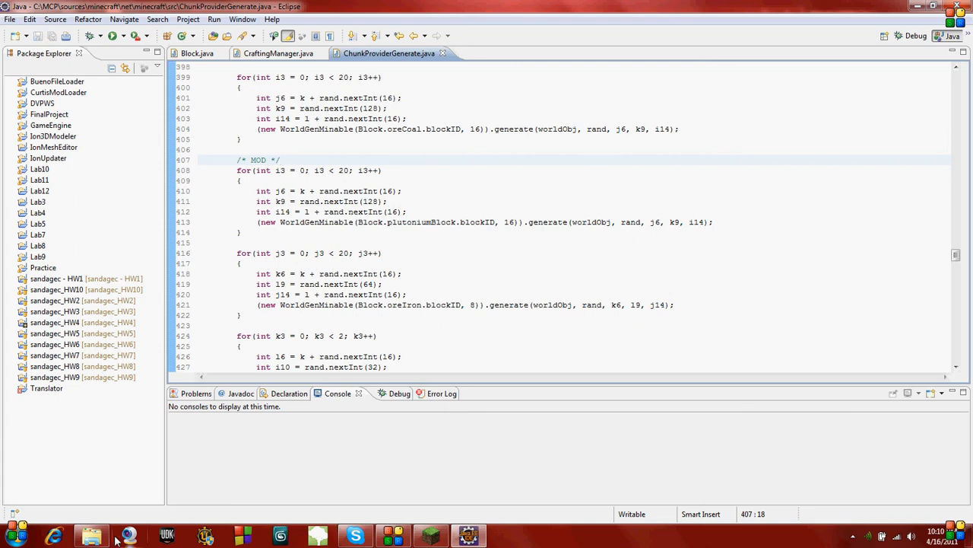
{"action": "left_click", "coordinate": [90, 532]}
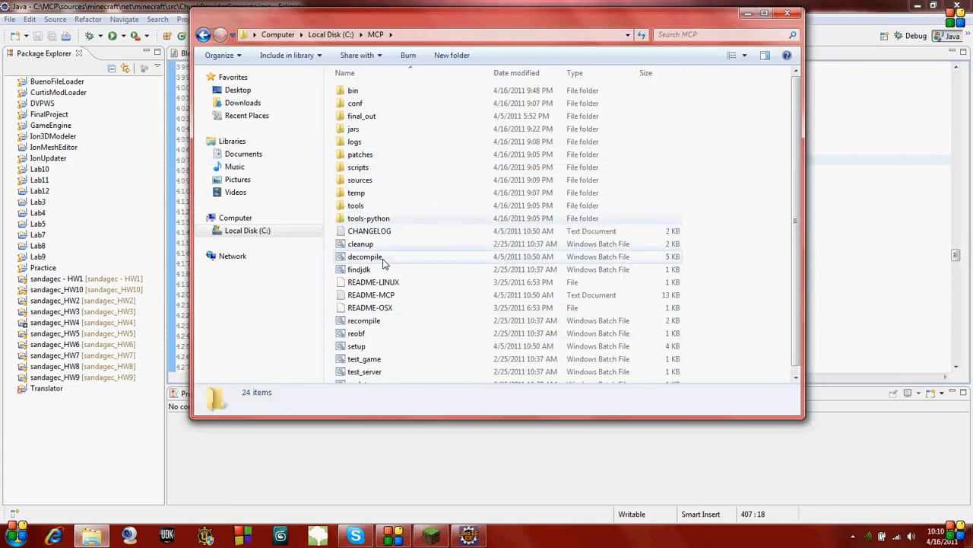
- Run recompile.bat from C:\MCP, confirming the unsigned script warning
{"action": "double_click", "coordinate": [363, 320]}
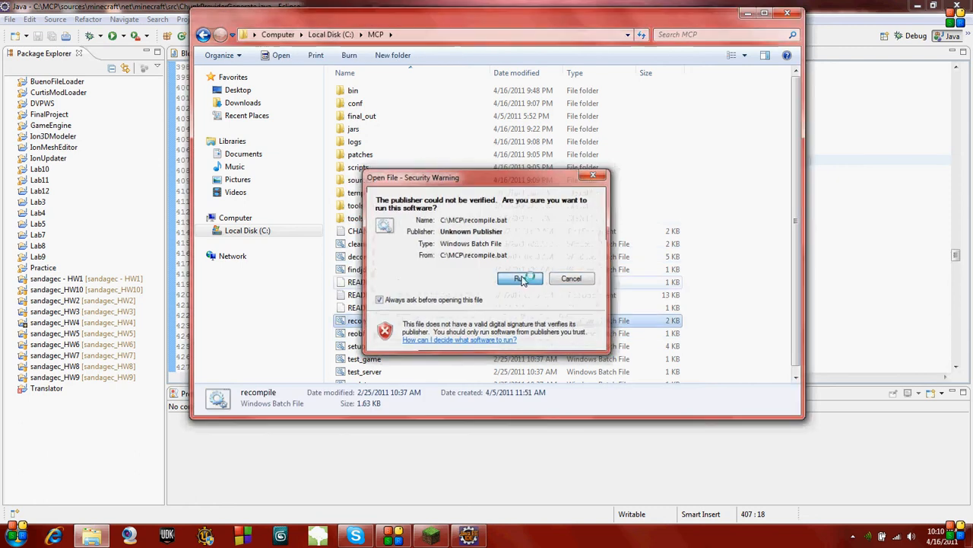
{"action": "left_click", "coordinate": [520, 279]}
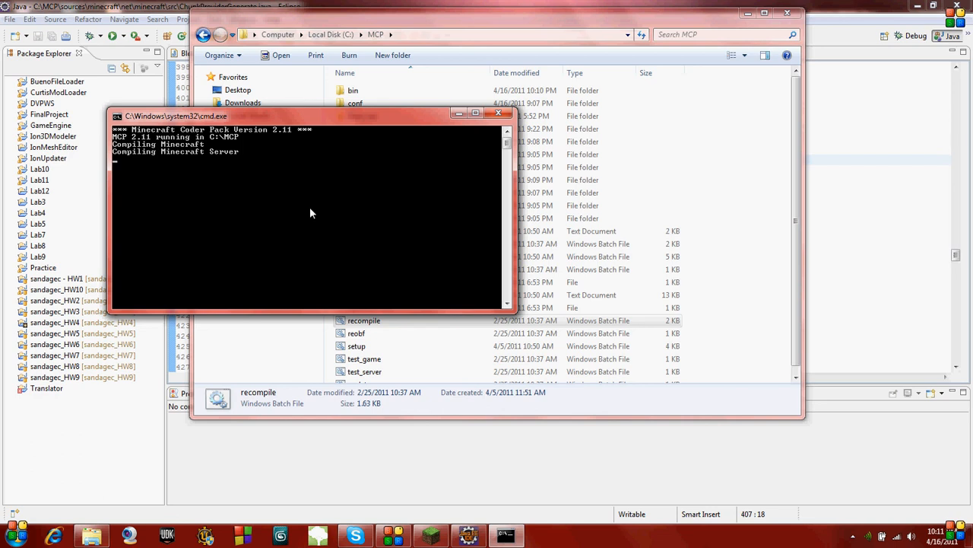
{"action": "mouse_move", "coordinate": [369, 213]}
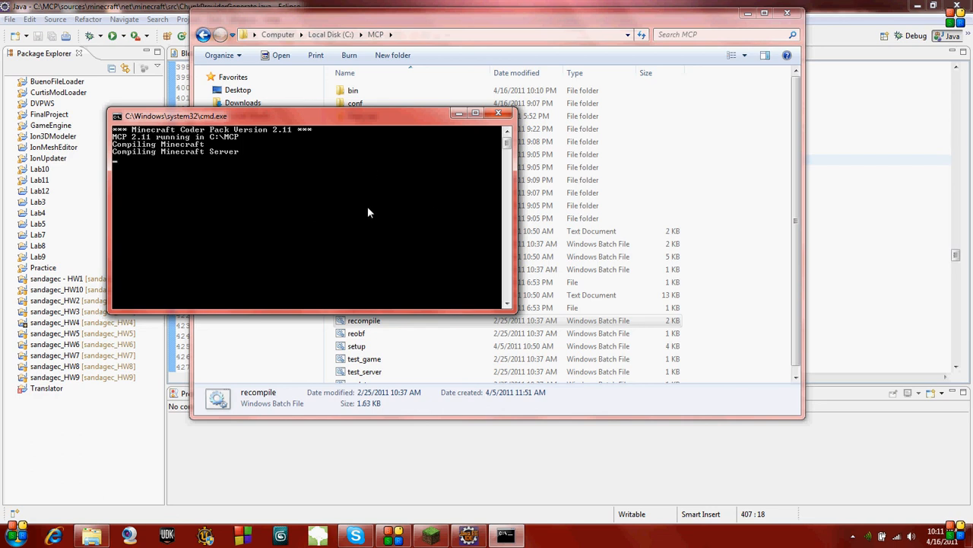
{"action": "mouse_move", "coordinate": [368, 200]}
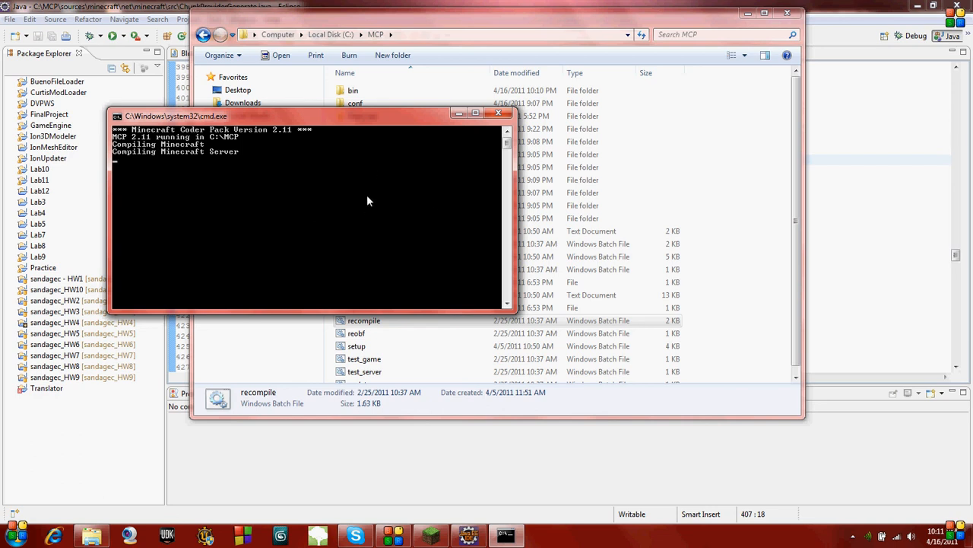
{"action": "mouse_move", "coordinate": [384, 182]}
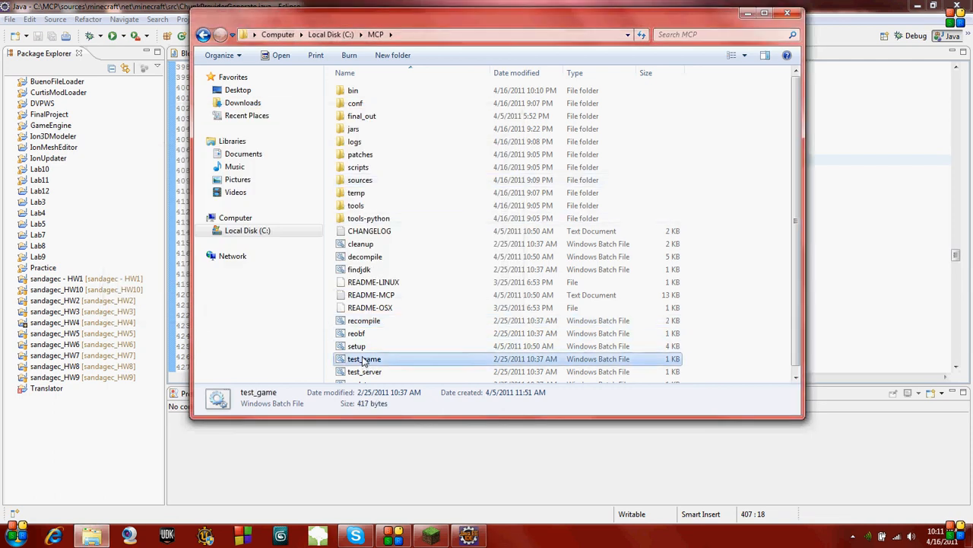
- Launch test_game.bat and create a new singleplayer world with a random seed
{"action": "double_click", "coordinate": [364, 359]}
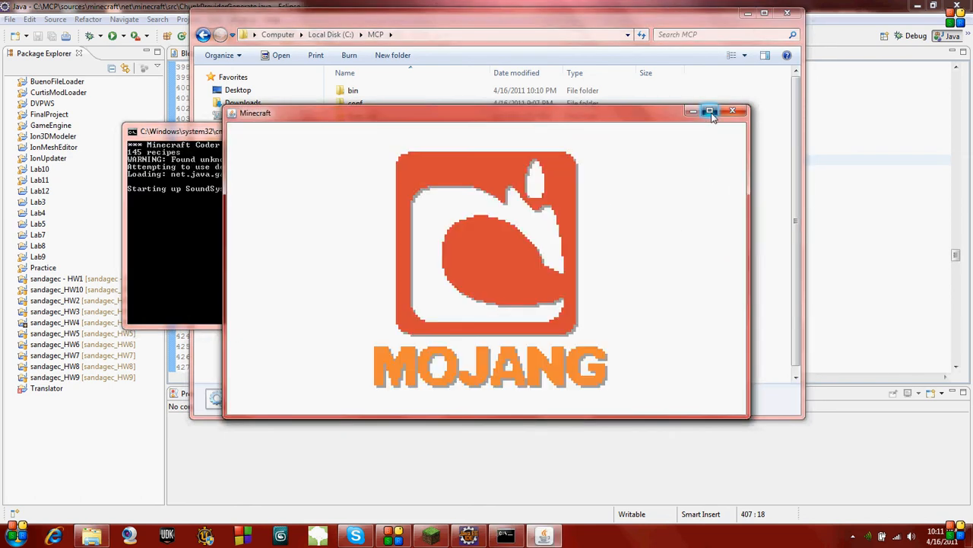
{"action": "left_click", "coordinate": [709, 111]}
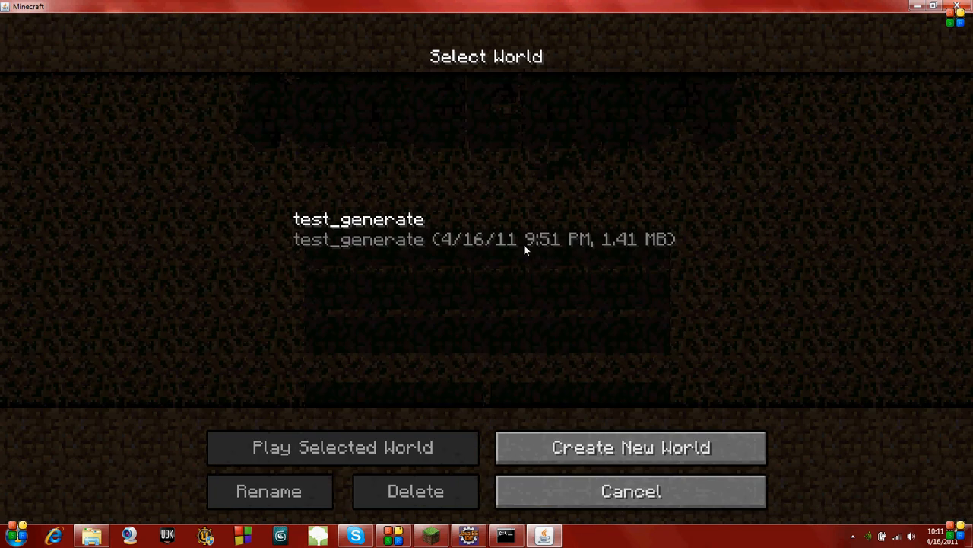
{"action": "left_click", "coordinate": [632, 447]}
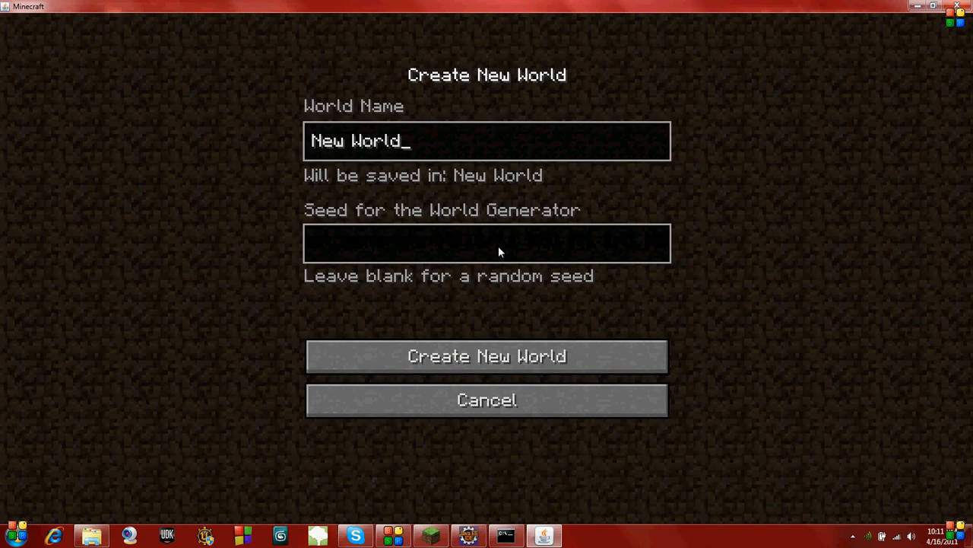
{"action": "mouse_move", "coordinate": [480, 356]}
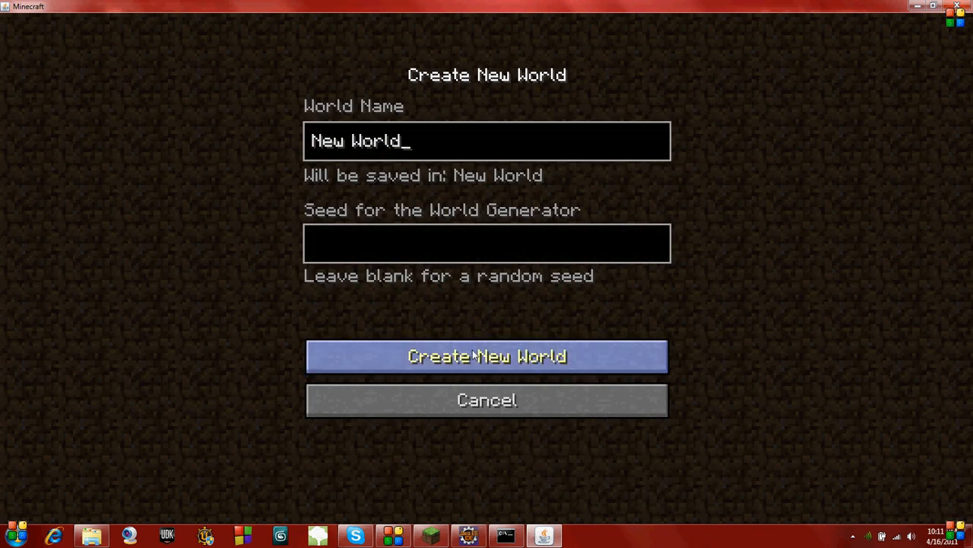
{"action": "left_click", "coordinate": [487, 356]}
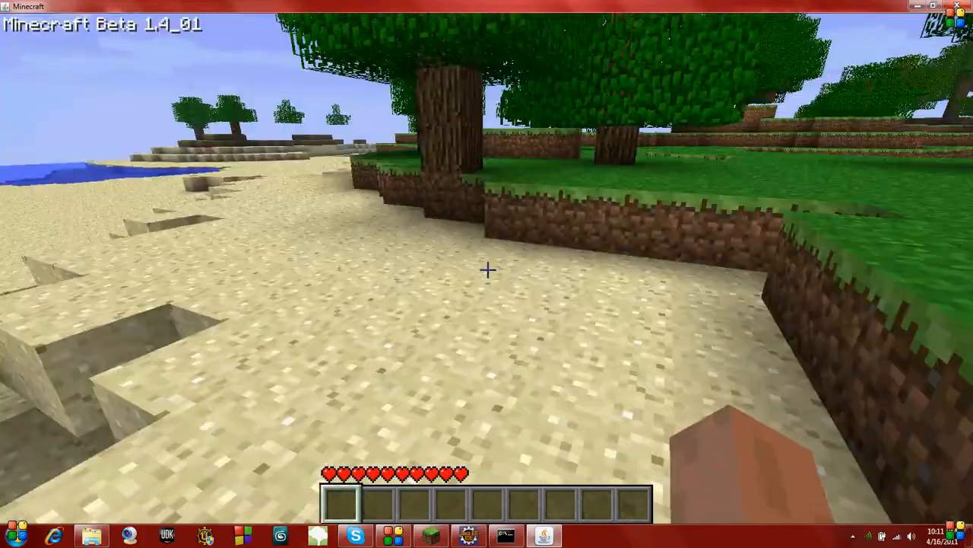
{"action": "mouse_move", "coordinate": [487, 271]}
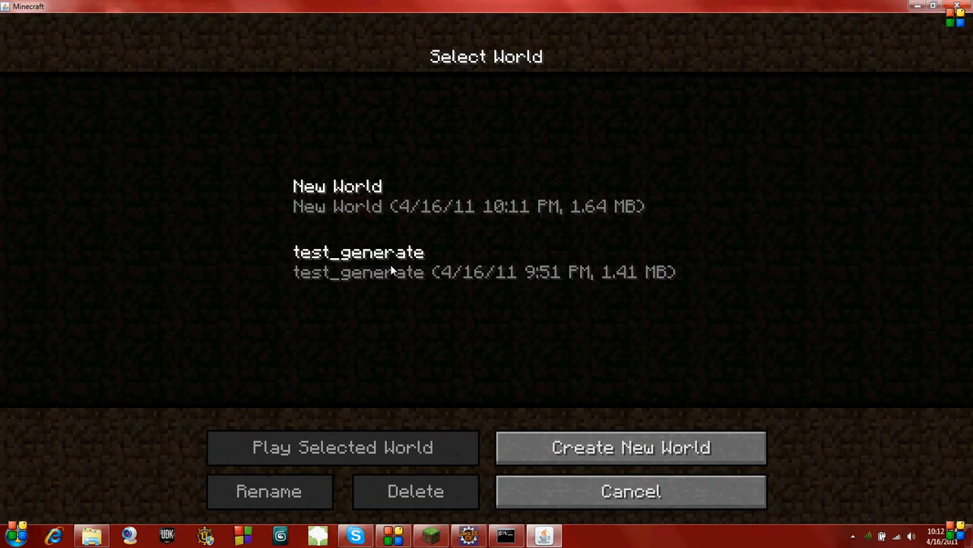
- Load a saved world from the Singleplayer list to explore its terrain
{"action": "left_click", "coordinate": [338, 447]}
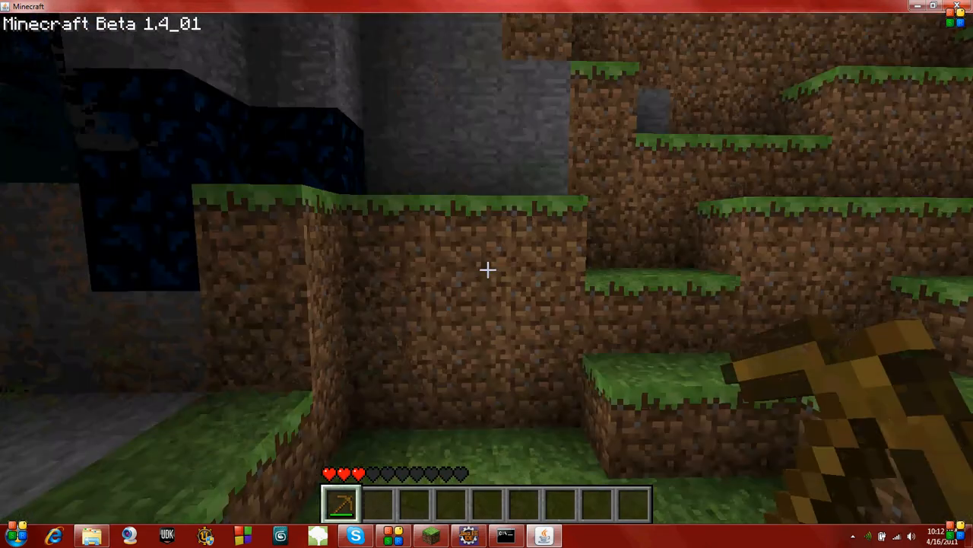
{"action": "mouse_move", "coordinate": [487, 269]}
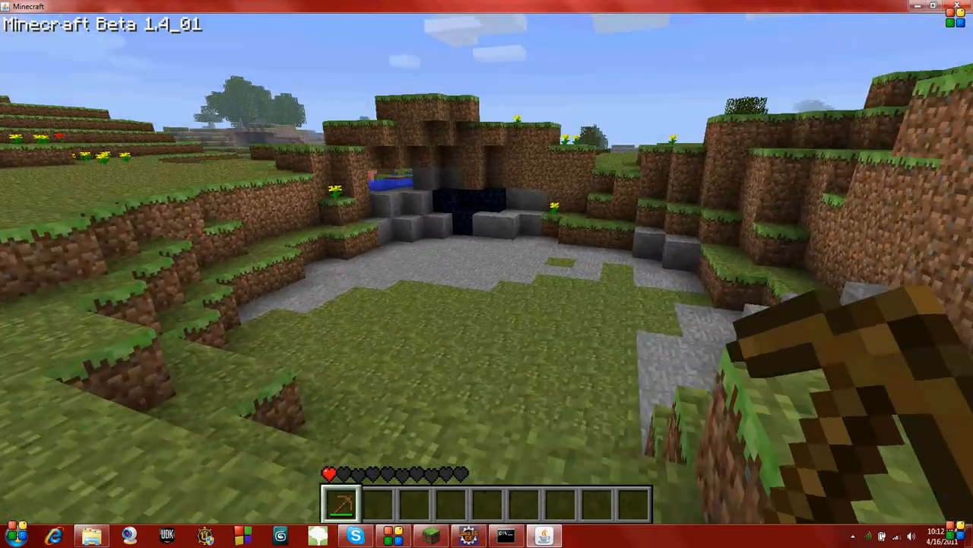
{"action": "mouse_move", "coordinate": [487, 274]}
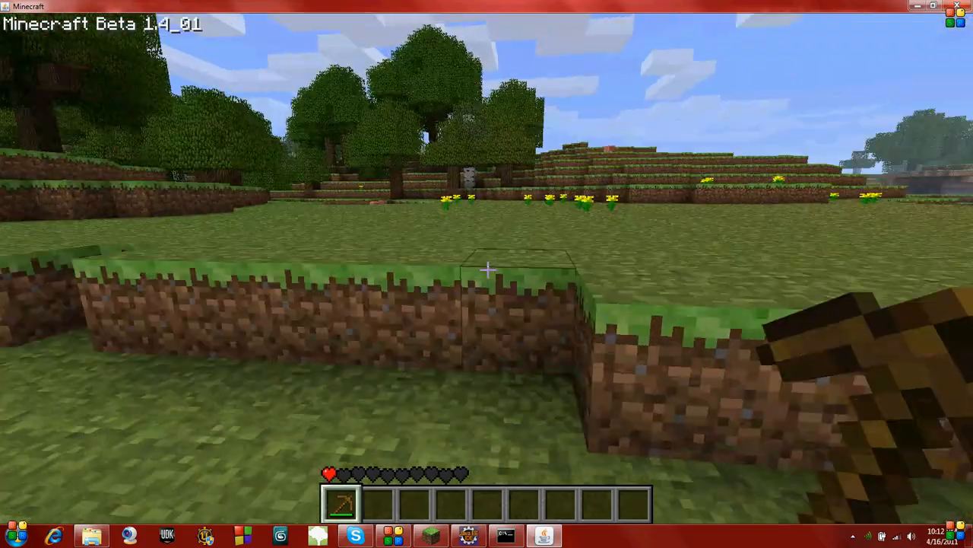